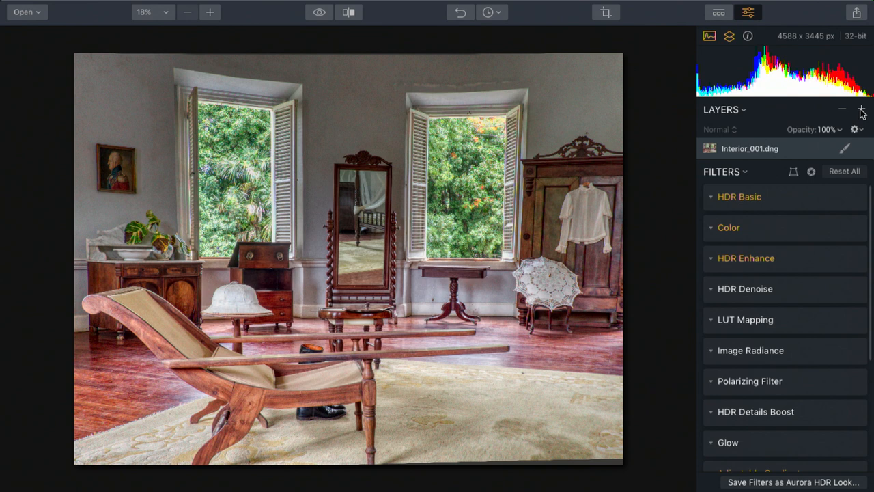
- Start adding a new image layer from a file via the Layers panel
left_click(861, 109)
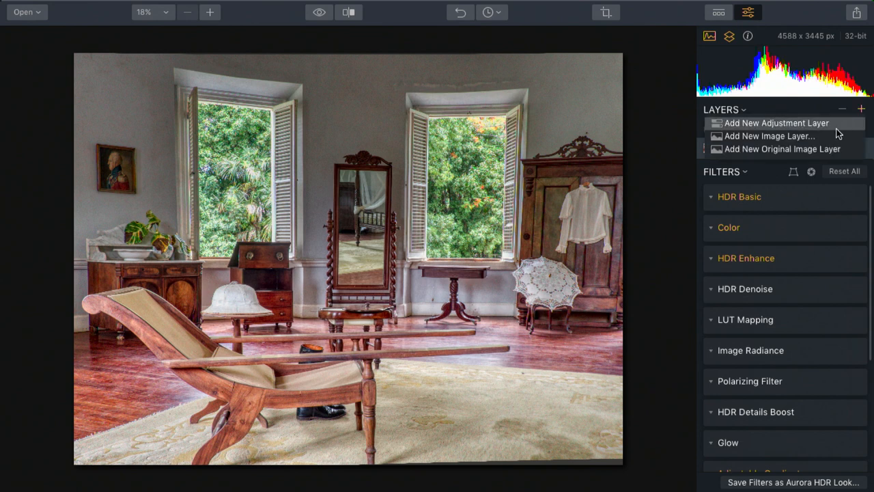
mouse_move(830, 137)
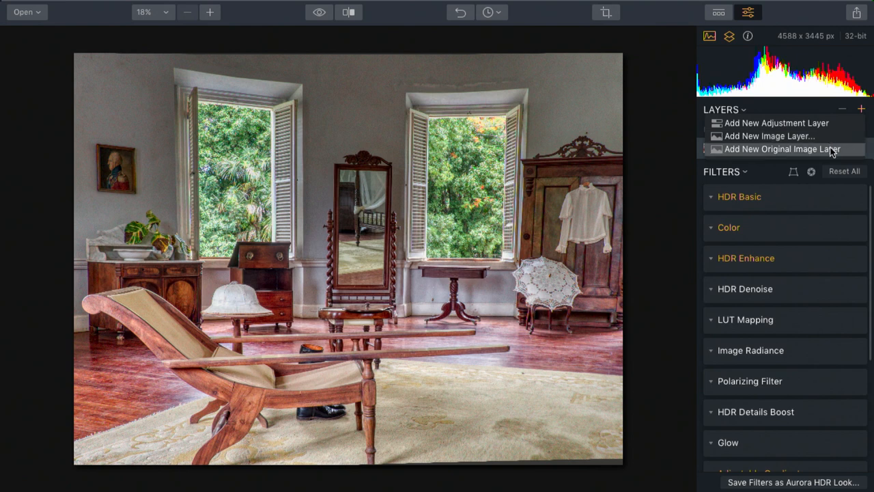
mouse_move(832, 147)
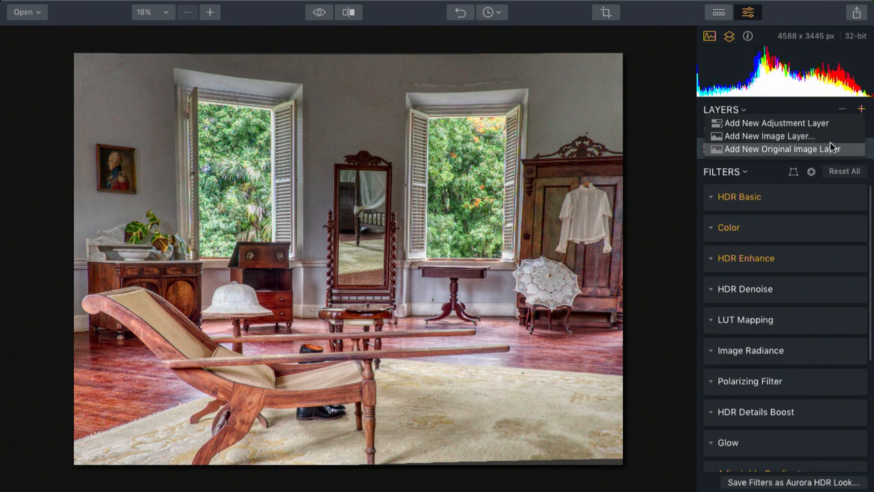
mouse_move(771, 137)
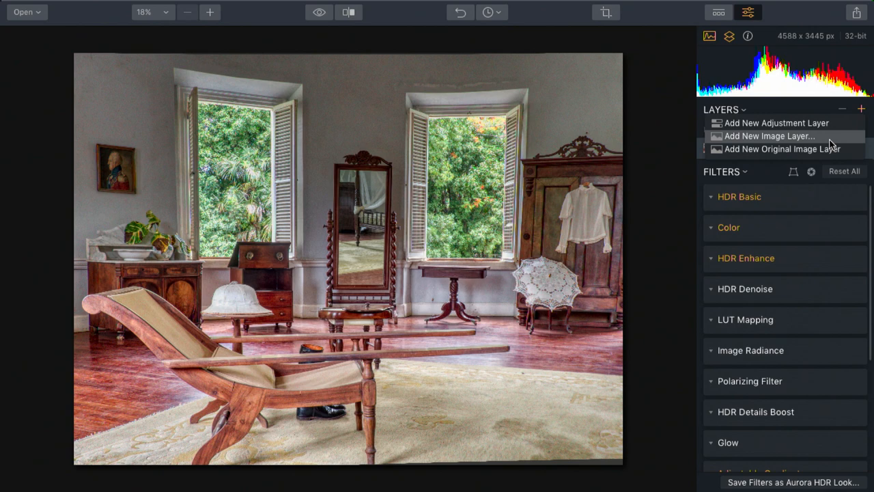
left_click(771, 137)
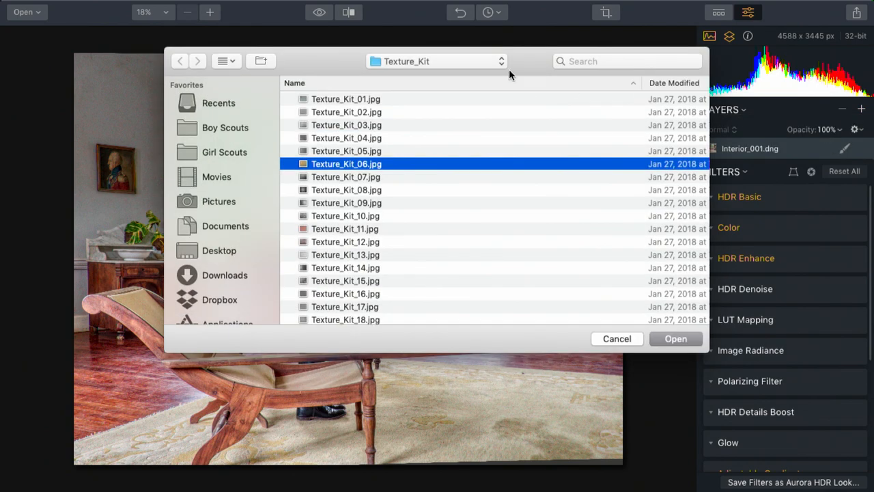
- Browse to 5_0 Advanced Editing Strategies > Sources and pick Interior_004.dng
left_click(434, 60)
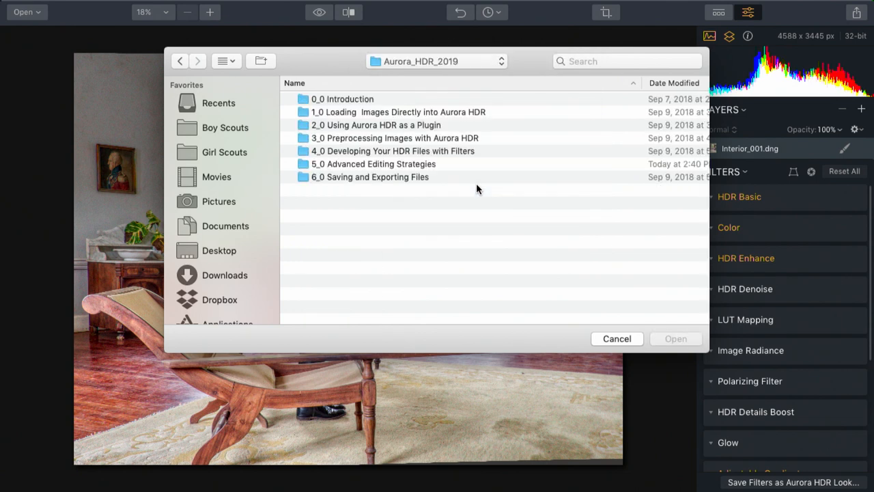
double_click(375, 164)
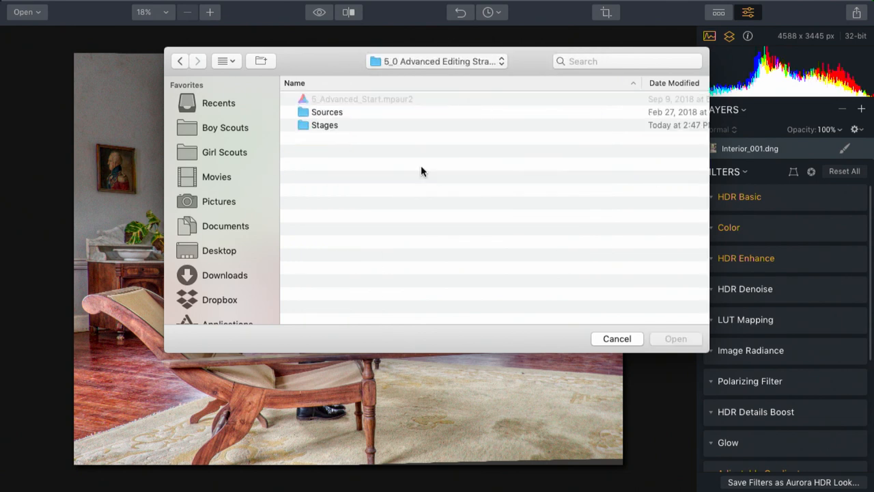
double_click(326, 112)
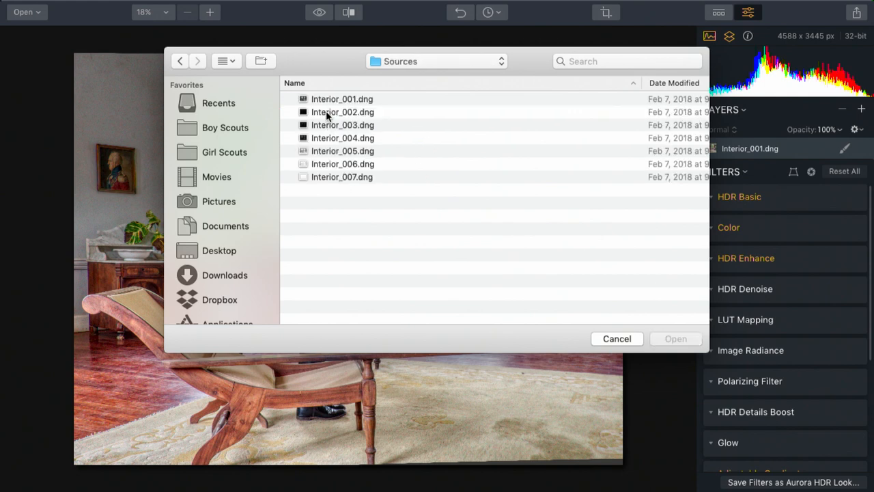
left_click(341, 136)
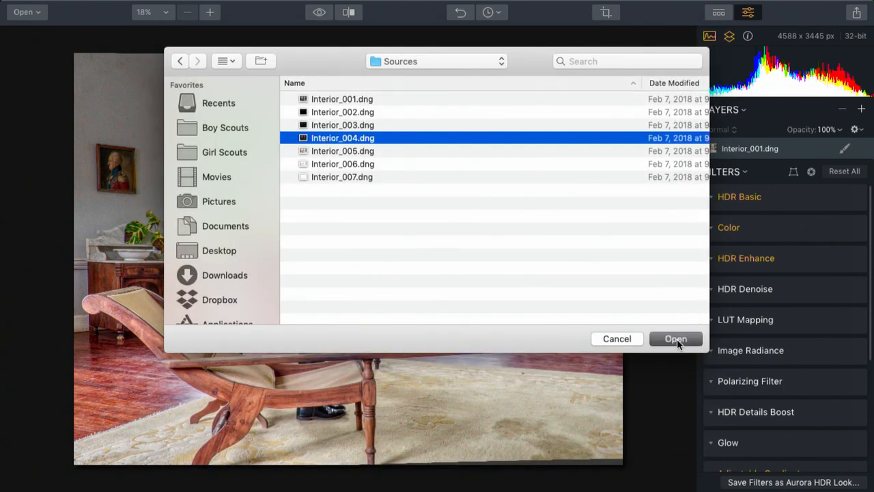
- Add Interior_004.dng as a hidden layer and begin adding a second original-image layer
left_click(675, 339)
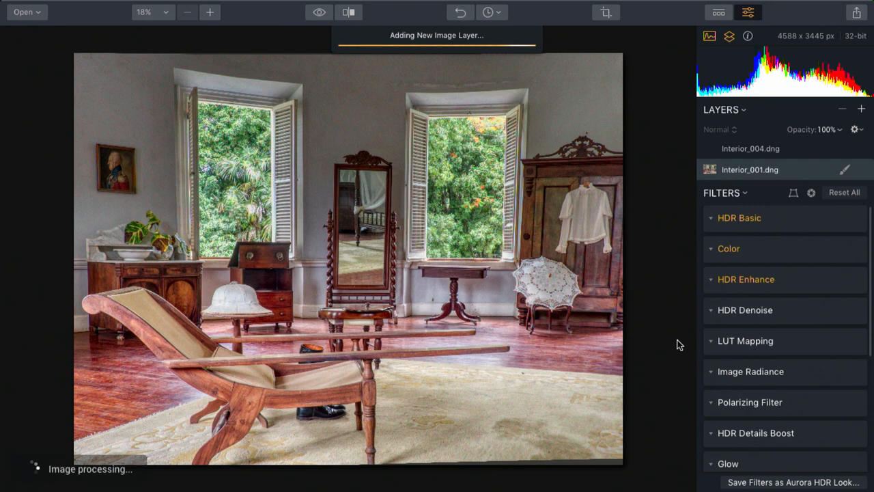
mouse_move(792, 184)
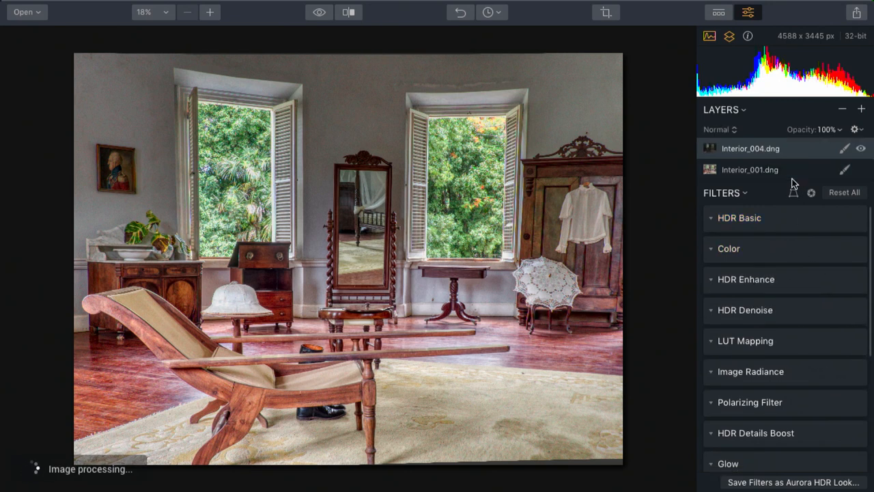
left_click(750, 169)
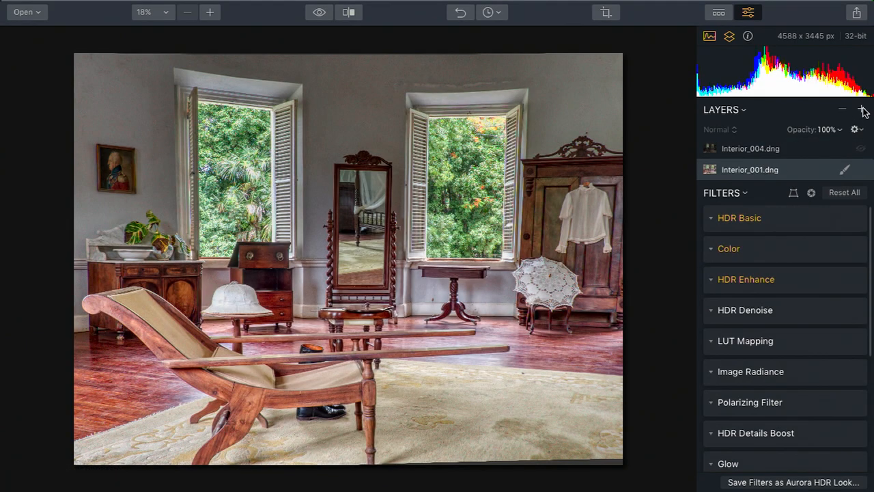
left_click(861, 109)
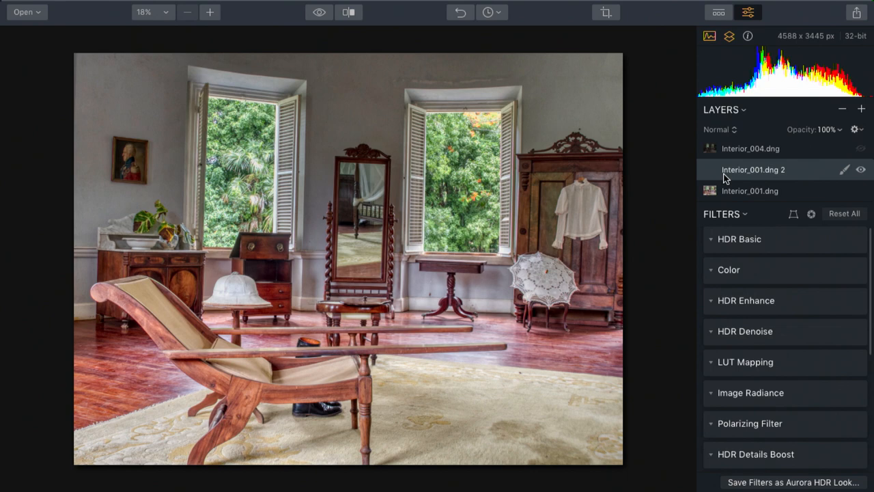
- Lower the Interior_001.dng 2 layer's HDR Basic exposure to -3.16
left_click(739, 239)
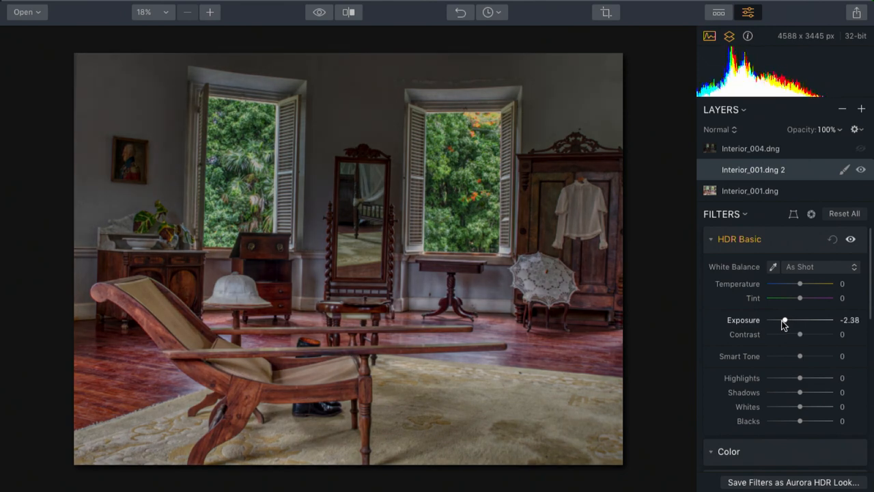
left_click_drag(784, 319, 778, 320)
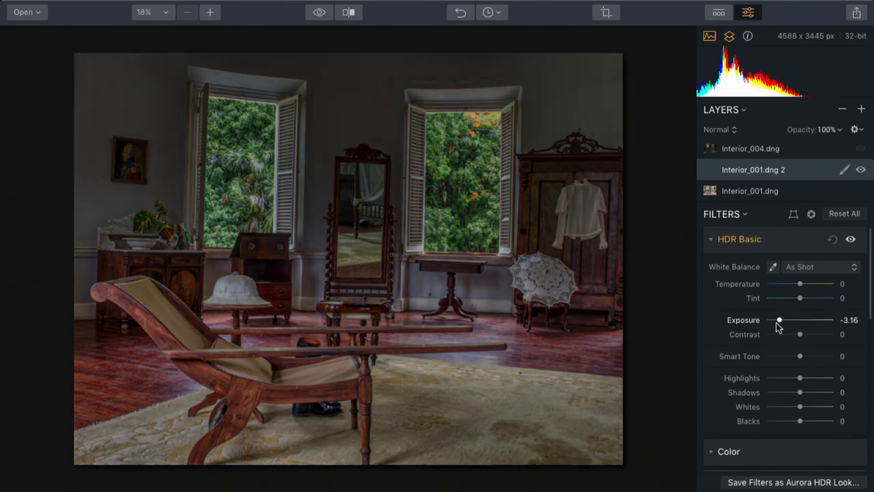
- Blend the darkened layer into the upper room with a gradient mask
left_click(843, 170)
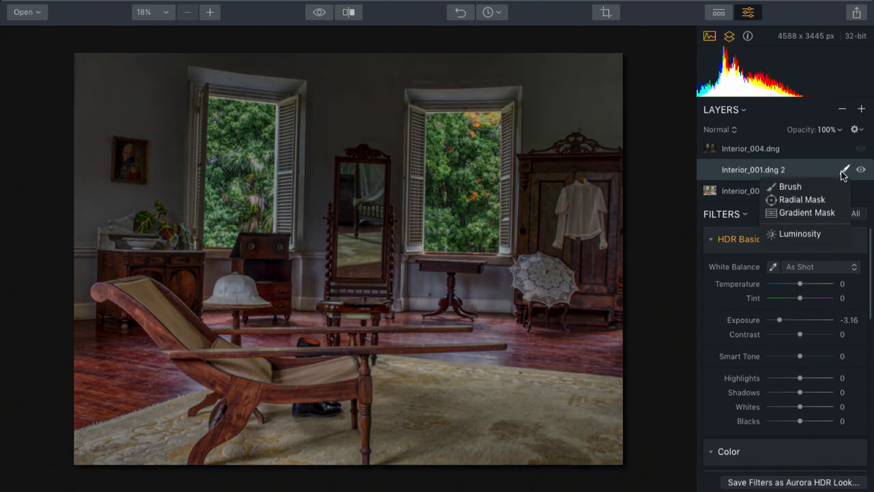
left_click(806, 213)
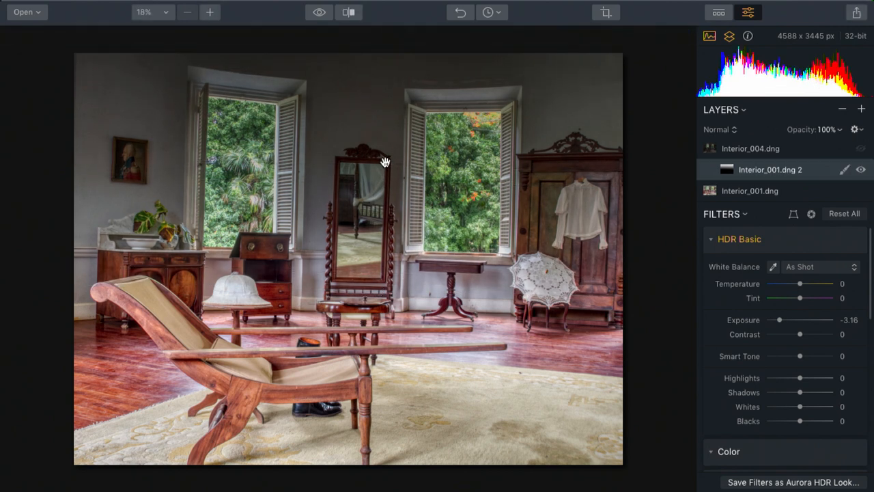
left_click(861, 169)
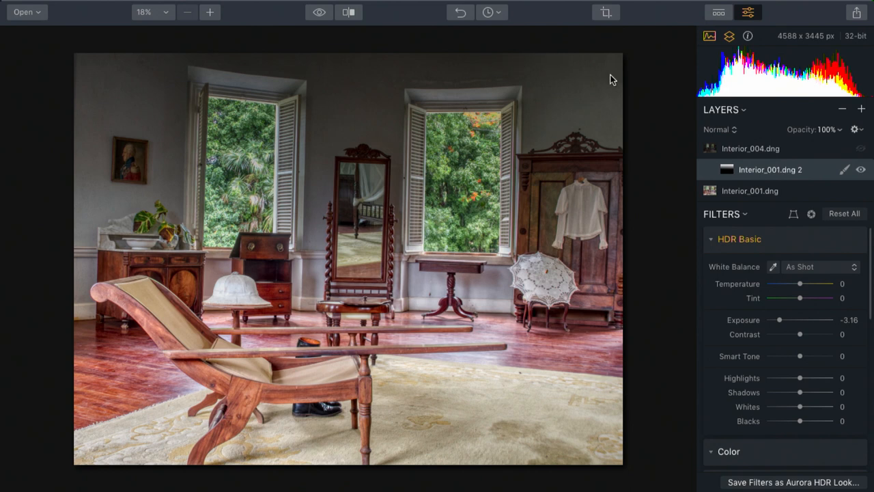
mouse_move(526, 60)
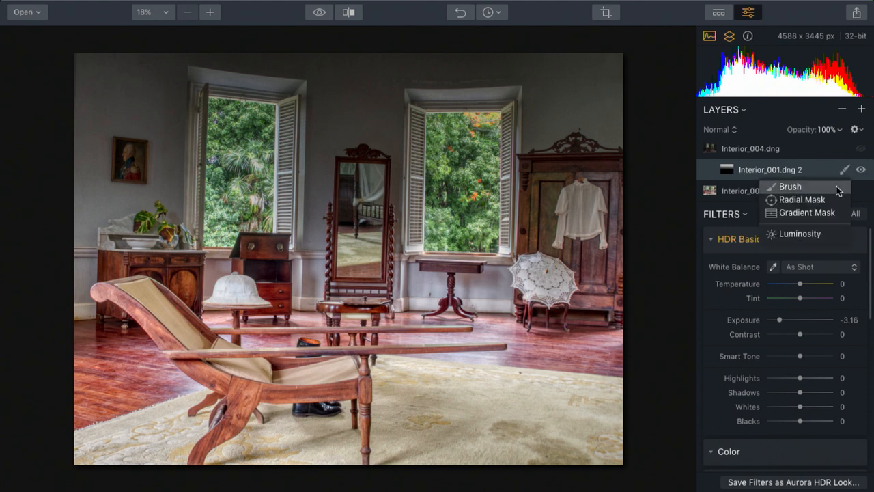
- Brush-erase the Interior_001.dng 2 mask over both windows so only the walls darken
left_click(790, 186)
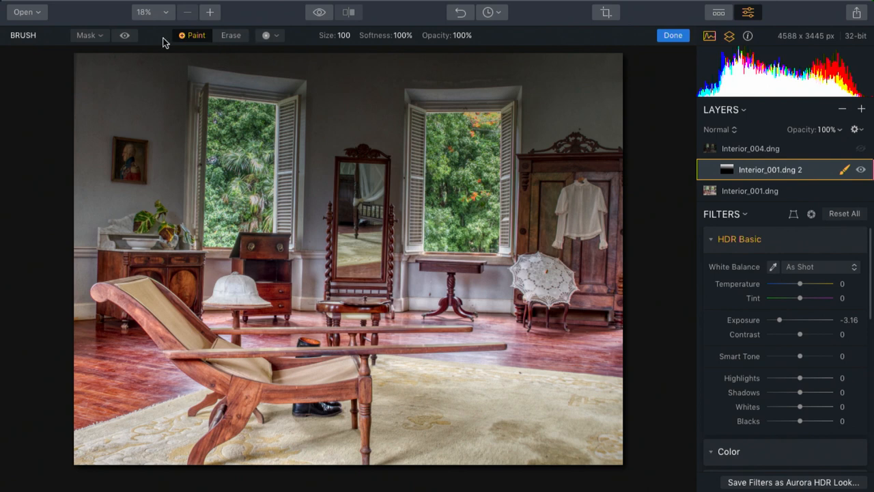
left_click(123, 36)
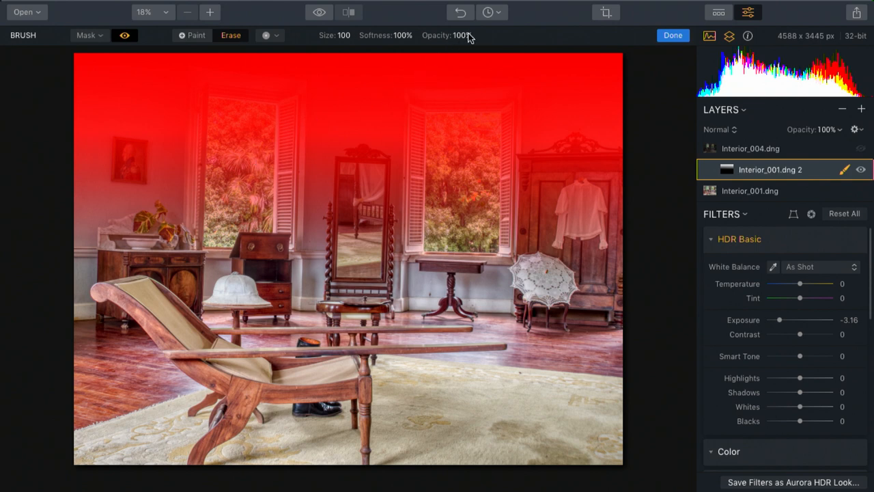
left_click(244, 141)
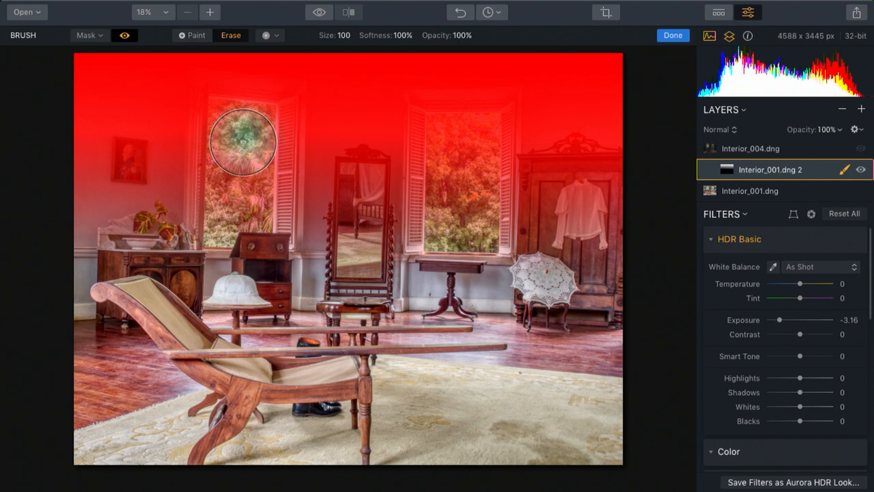
left_click_drag(243, 140, 235, 134)
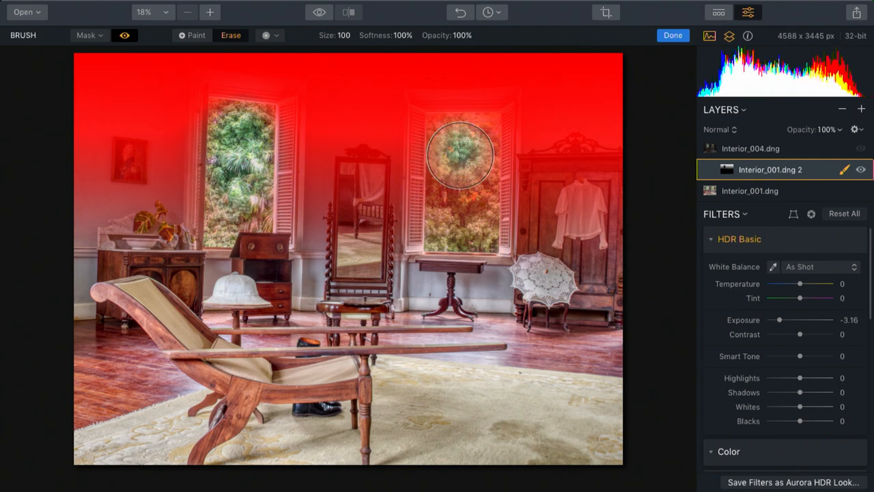
left_click_drag(461, 153, 462, 205)
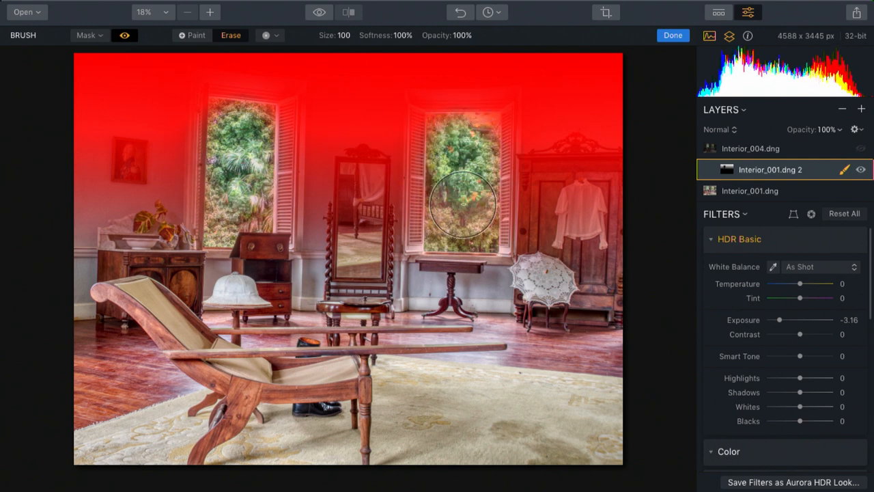
mouse_move(677, 38)
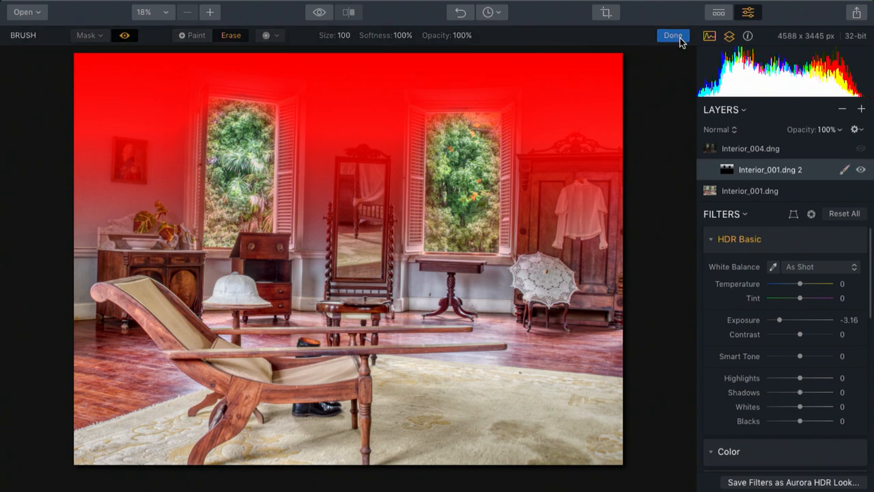
left_click(672, 36)
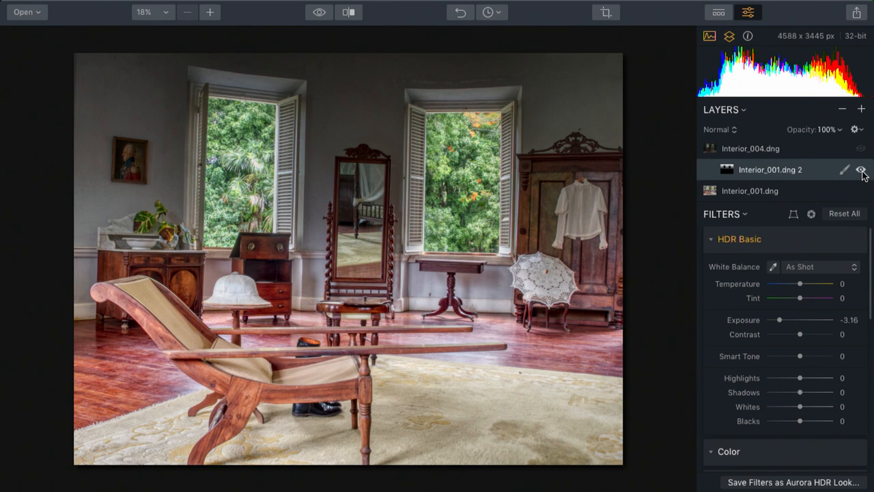
mouse_move(762, 197)
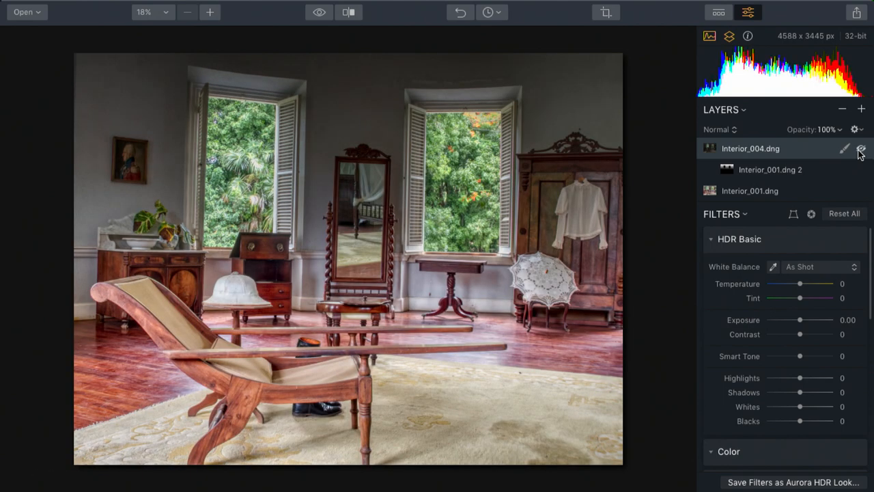
- Show Interior_004.dng again and set its HDR Basic contrast to 10
left_click(861, 147)
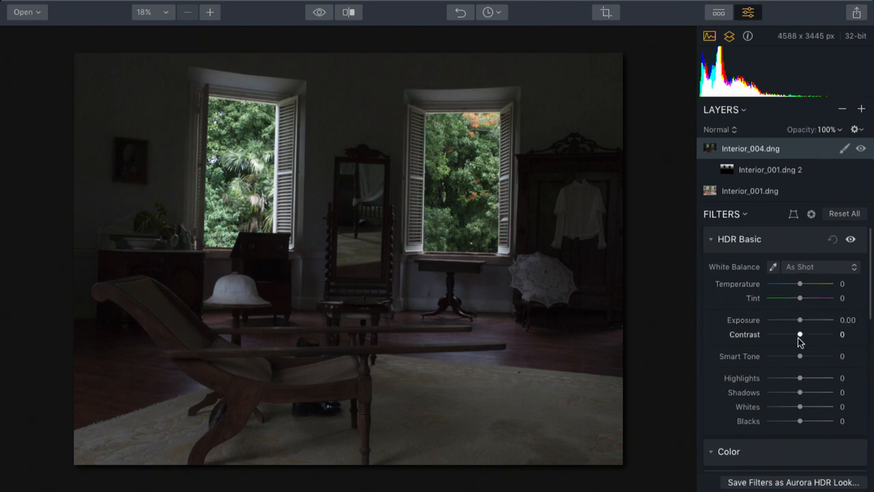
left_click_drag(800, 335, 807, 335)
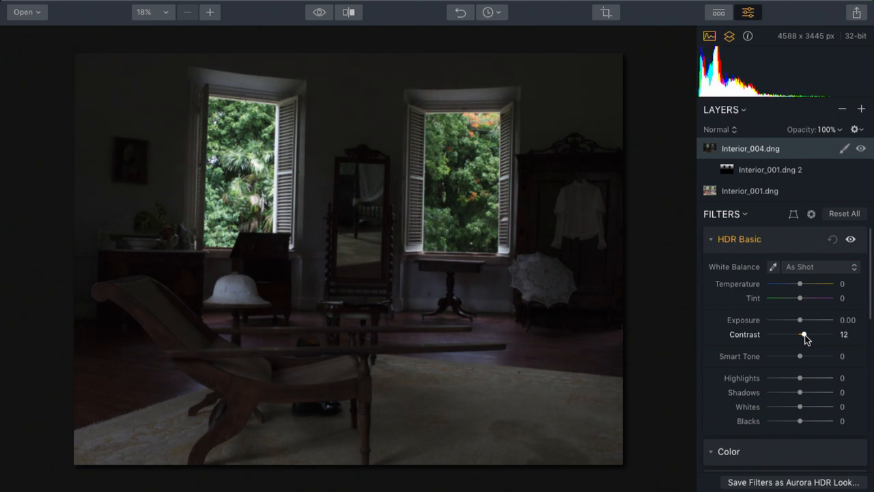
left_click_drag(805, 333, 803, 333)
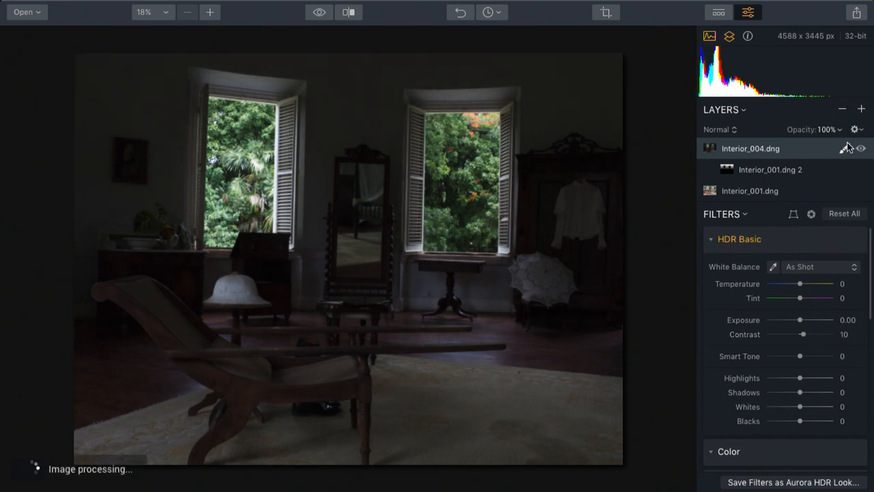
left_click(843, 147)
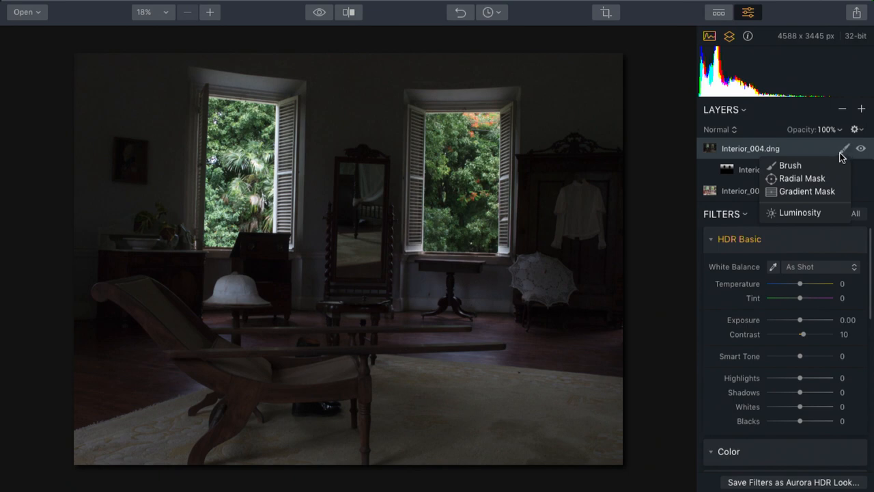
- Paint a brush mask on Interior_004.dng covering the left and right windows
left_click(790, 166)
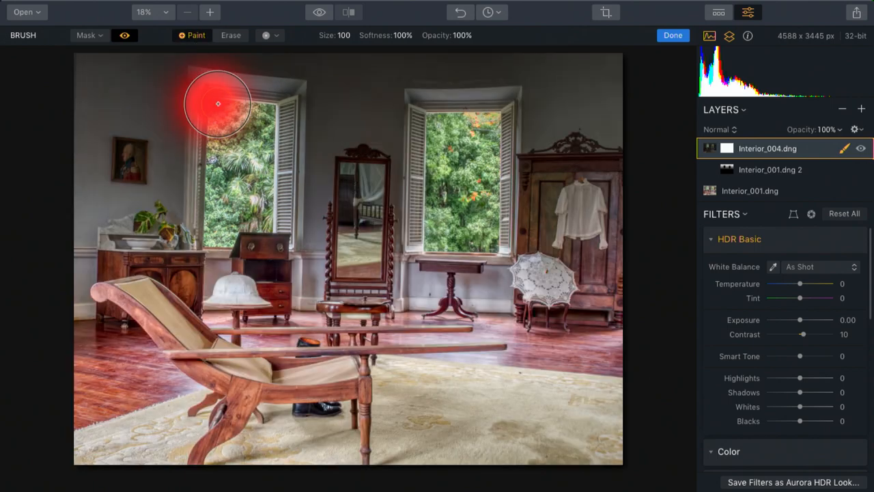
left_click_drag(217, 104, 240, 208)
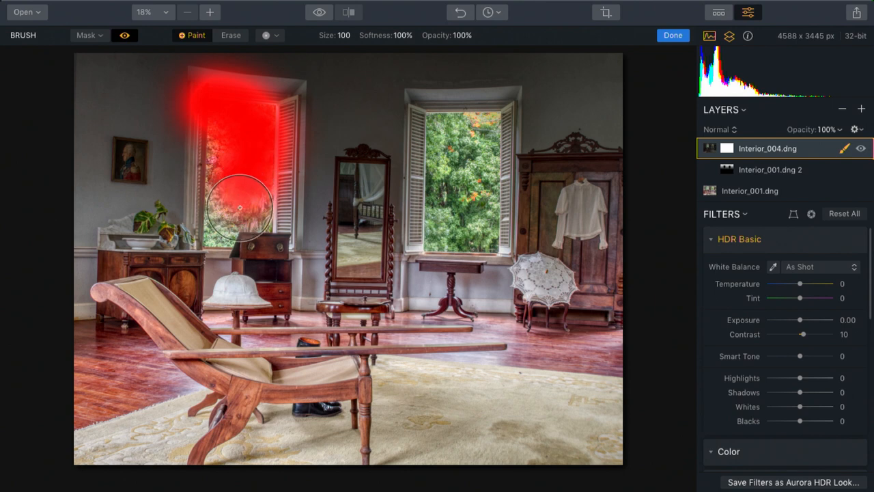
left_click_drag(241, 207, 221, 225)
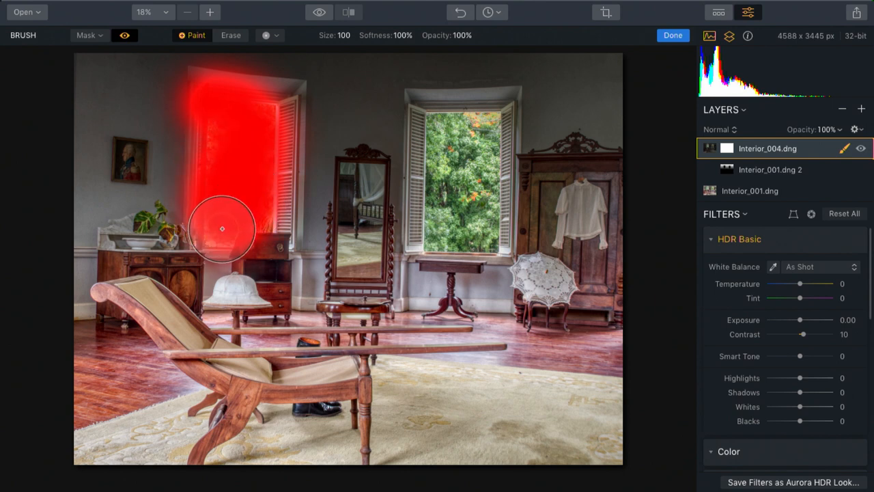
left_click_drag(221, 230, 477, 136)
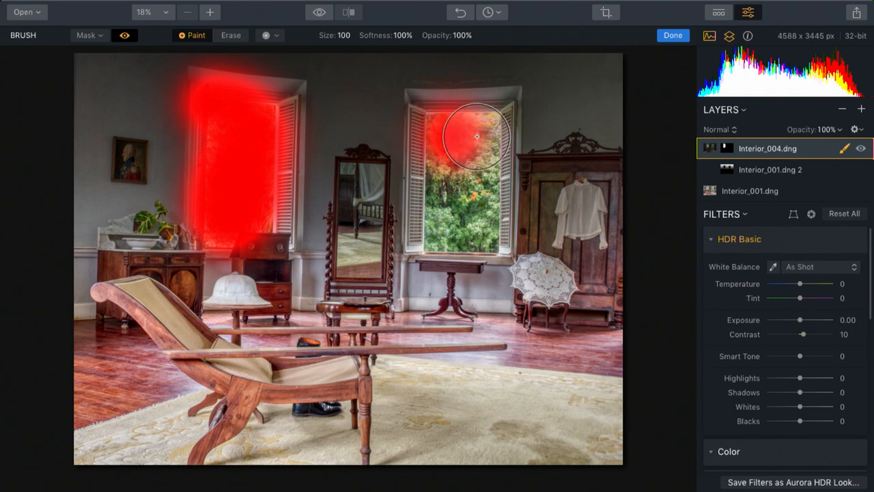
left_click_drag(477, 136, 450, 175)
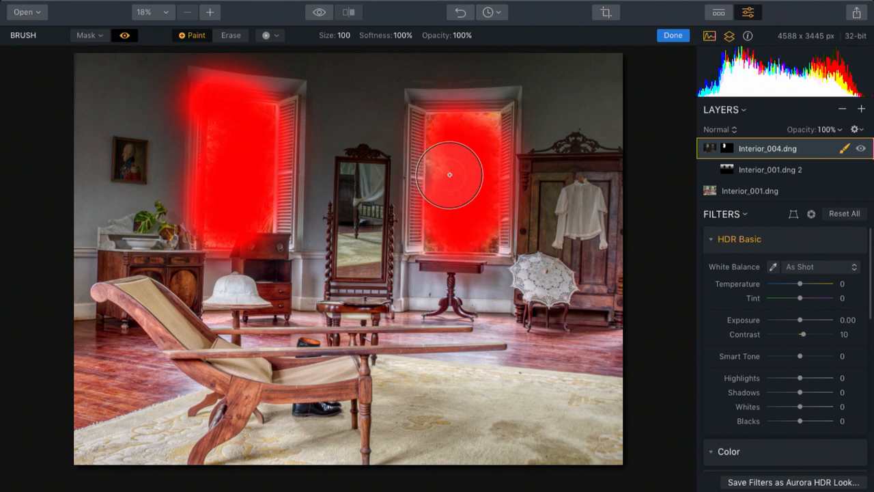
left_click_drag(450, 174, 472, 127)
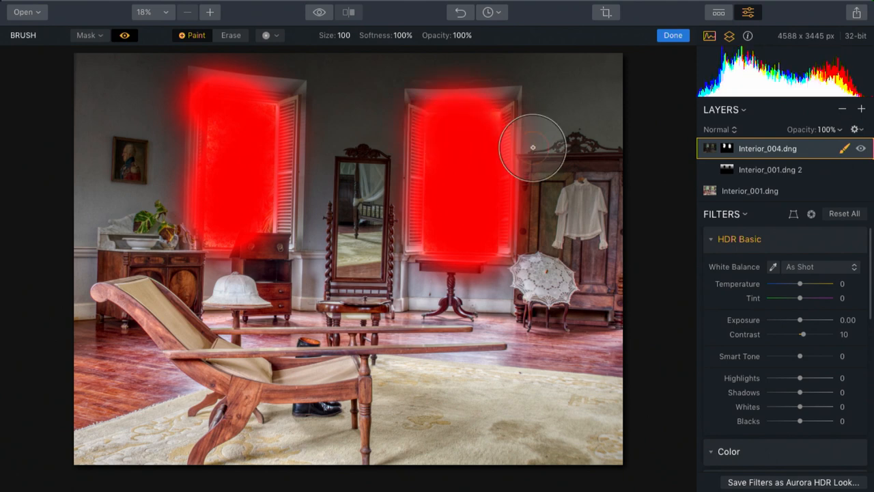
- Erase mask spill around the window edges
left_click(229, 36)
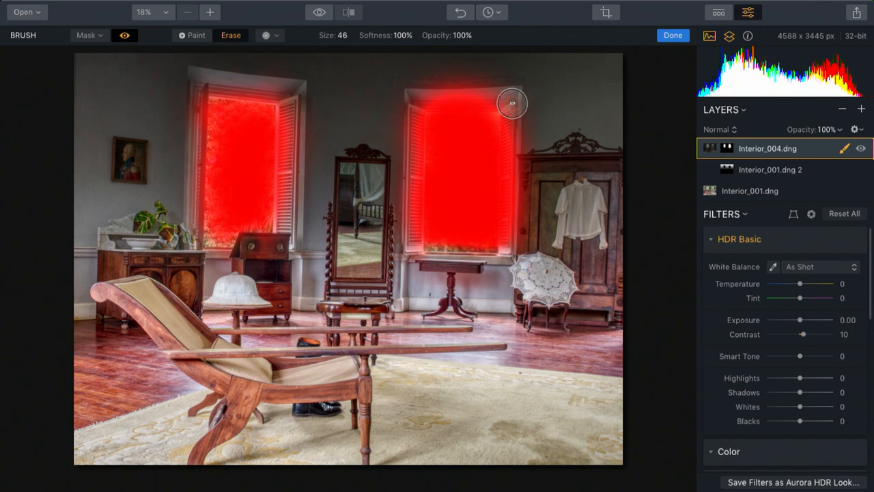
left_click_drag(511, 104, 243, 64)
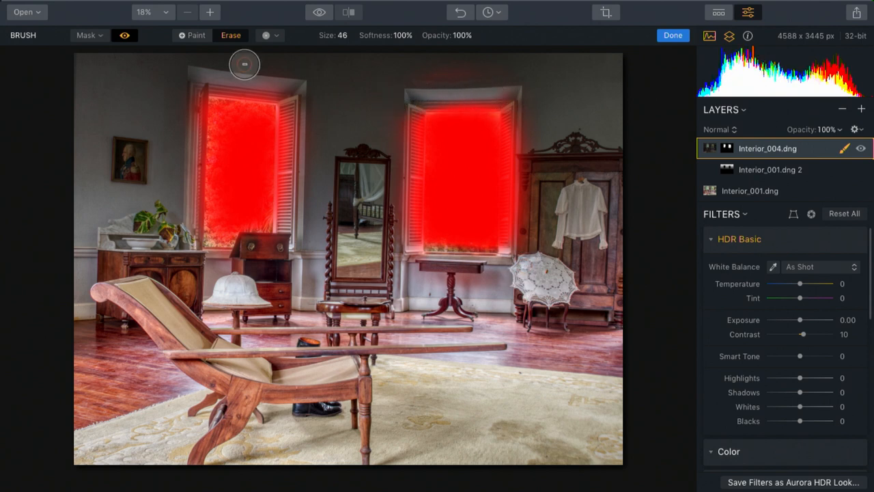
- Refine the mask to feather 121 and density 95, then finish mask editing
left_click(89, 36)
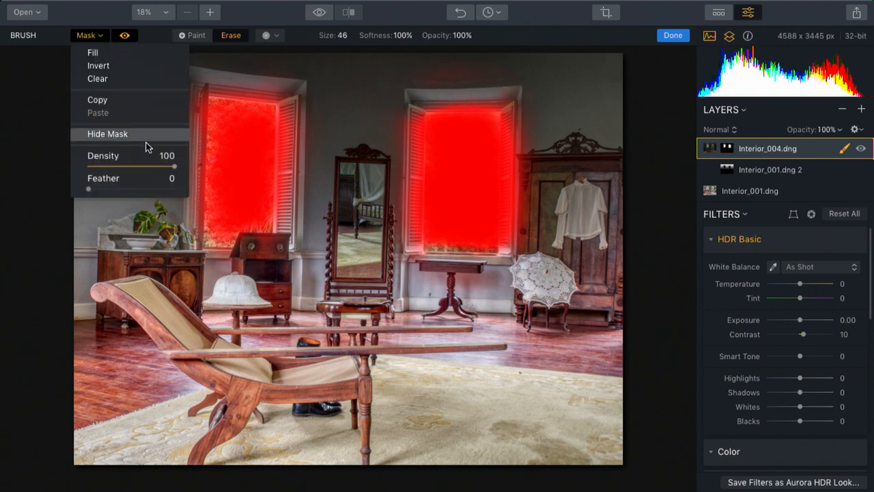
left_click_drag(87, 189, 120, 189)
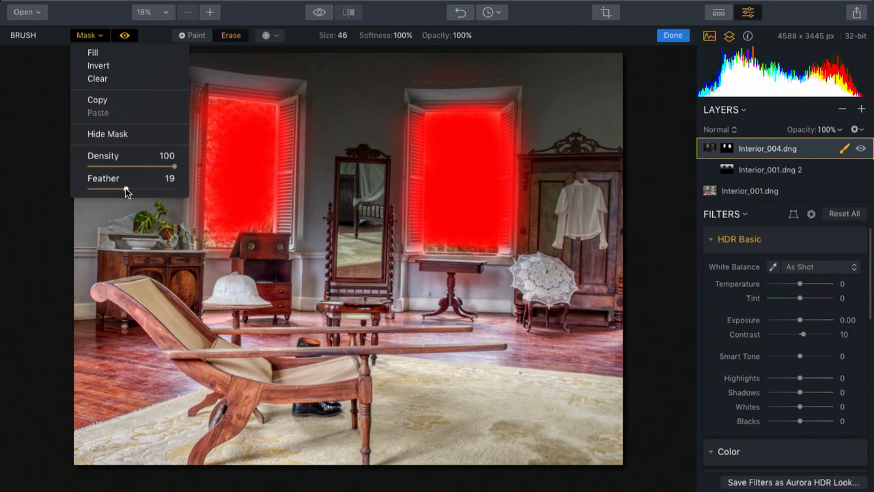
left_click_drag(106, 189, 149, 188)
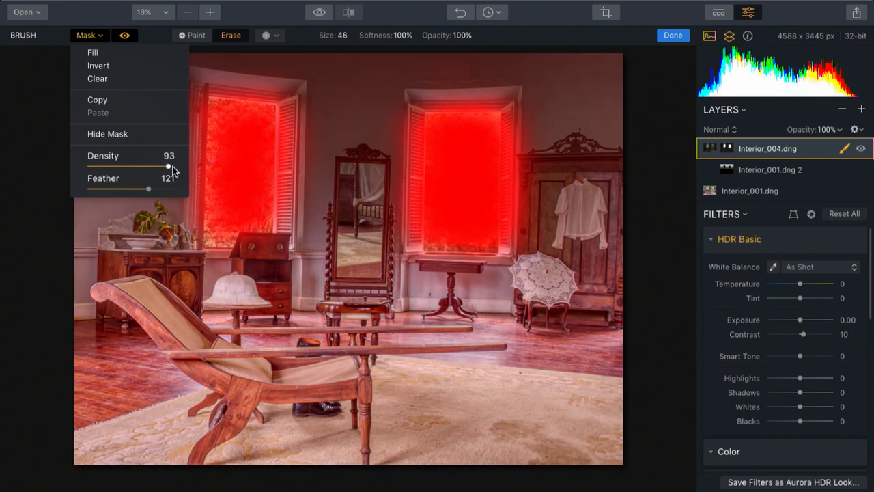
left_click_drag(166, 167, 170, 167)
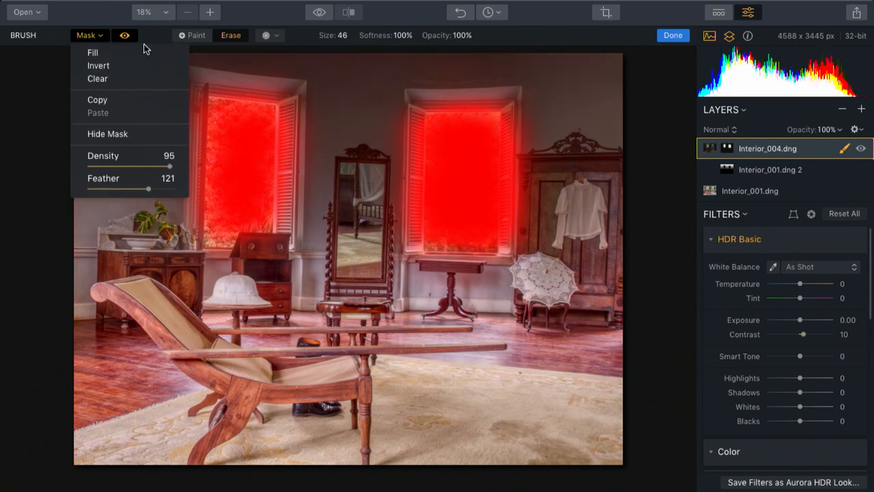
left_click(122, 35)
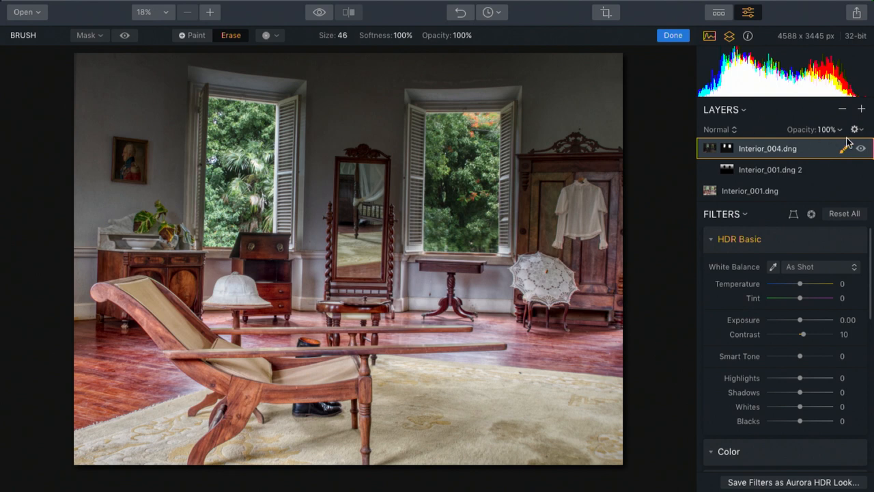
mouse_move(862, 147)
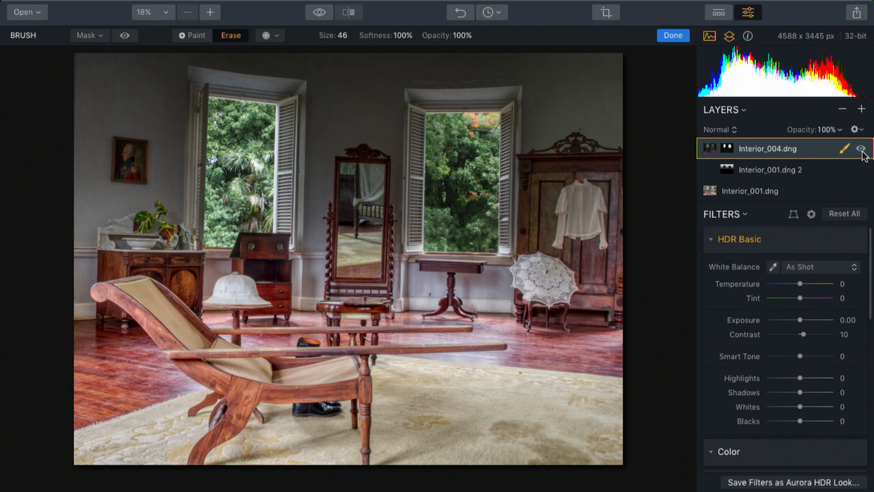
left_click(672, 35)
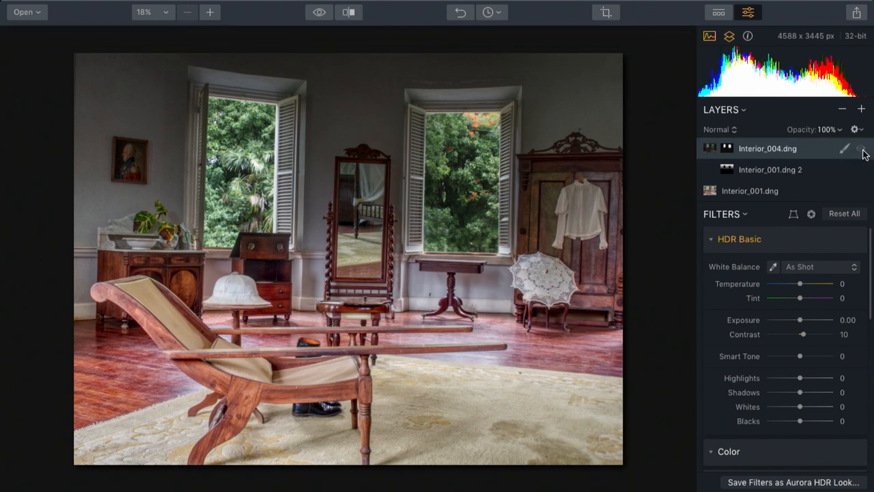
left_click(861, 148)
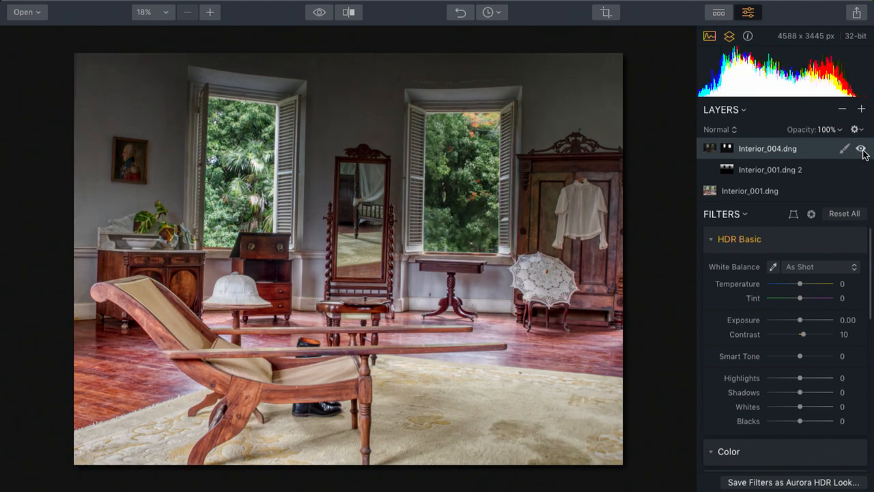
left_click(860, 147)
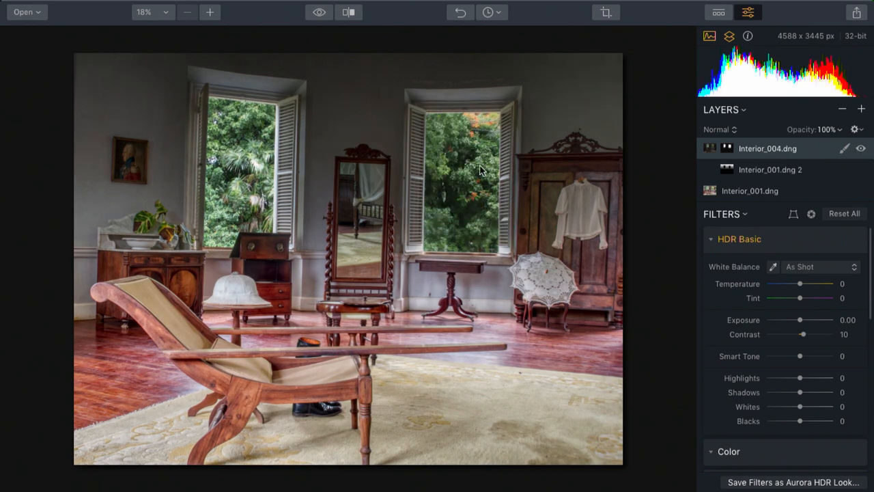
mouse_move(471, 240)
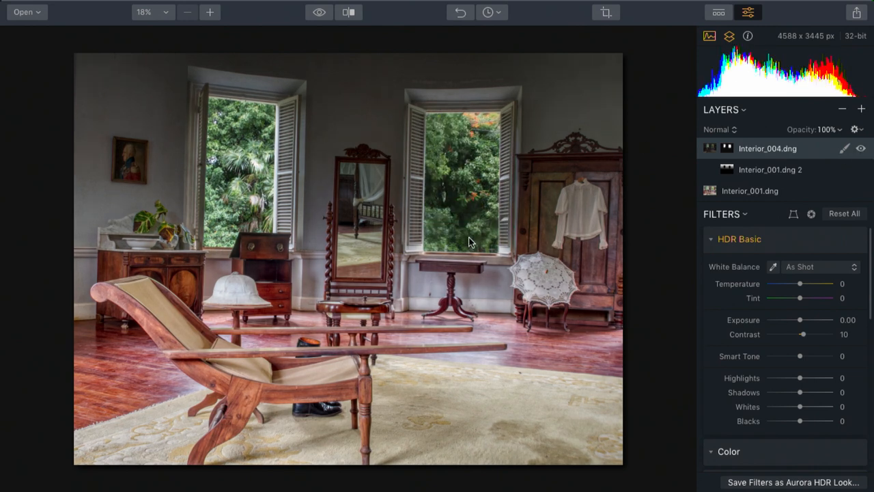
left_click(827, 130)
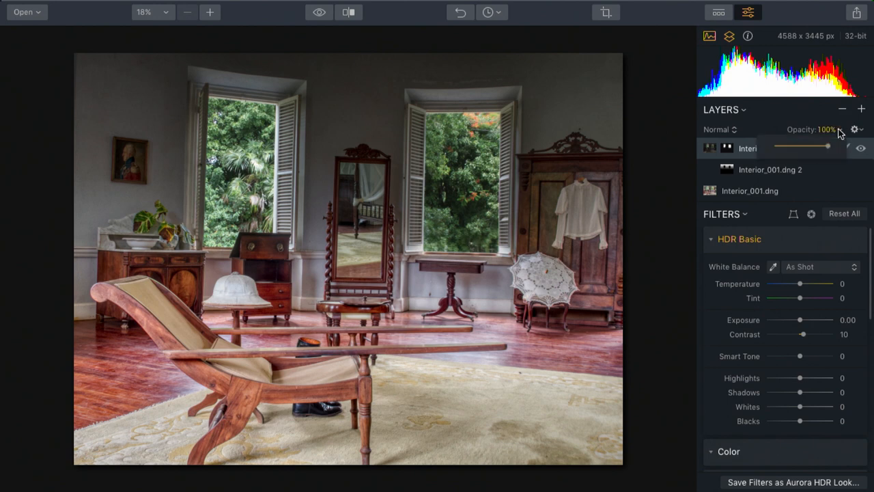
left_click_drag(846, 146, 813, 147)
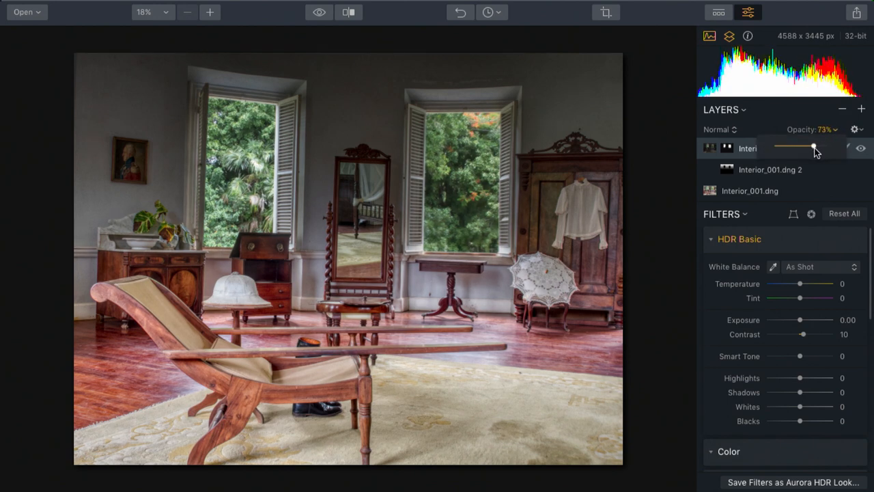
left_click_drag(813, 148, 828, 147)
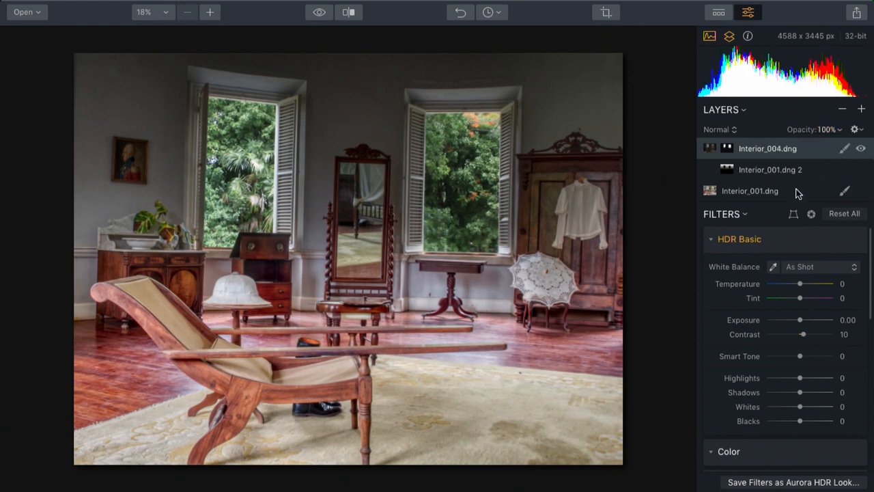
left_click(751, 191)
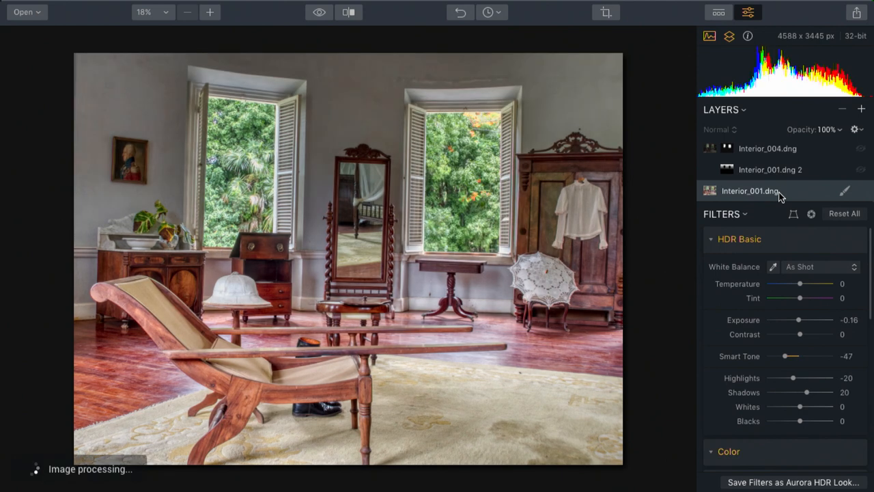
left_click(861, 109)
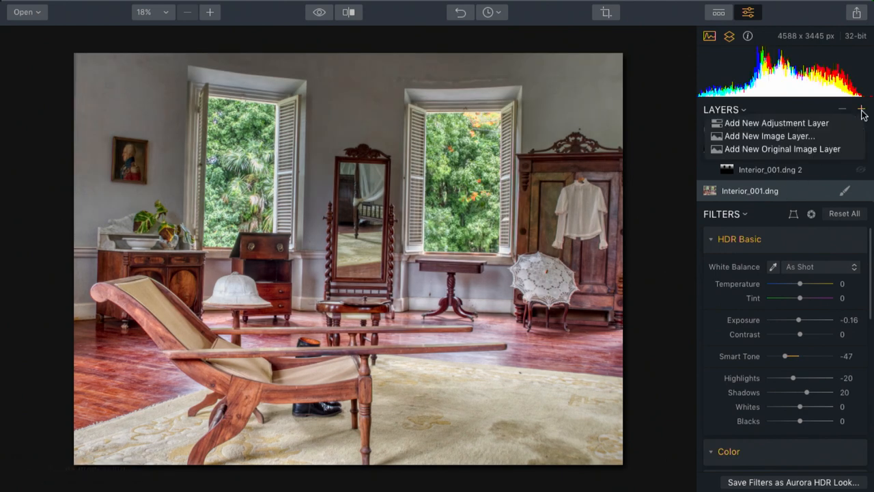
left_click(776, 136)
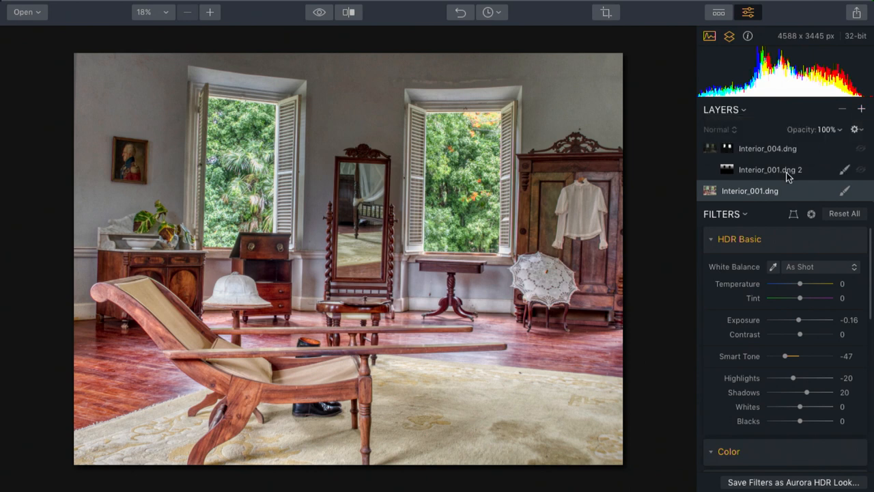
left_click(774, 169)
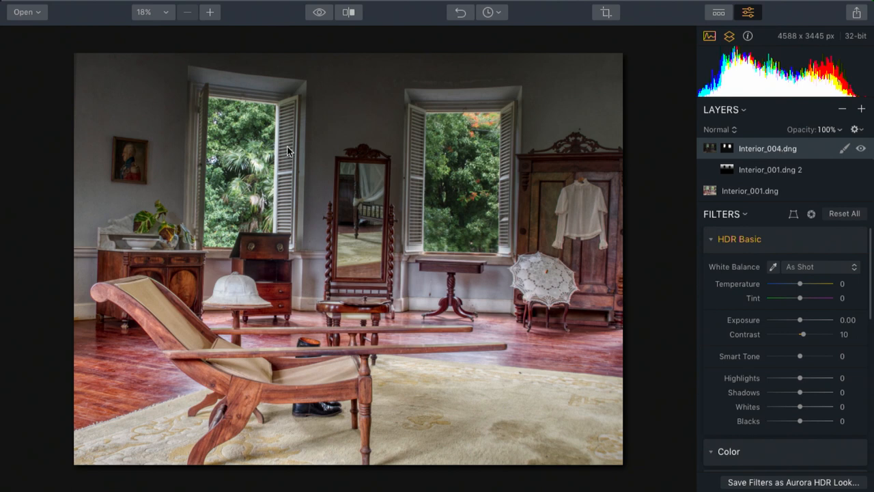
mouse_move(446, 139)
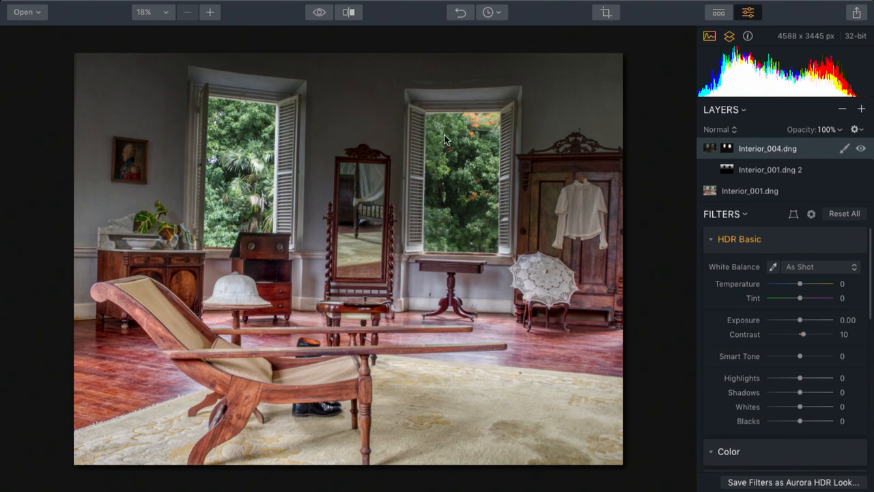
mouse_move(693, 224)
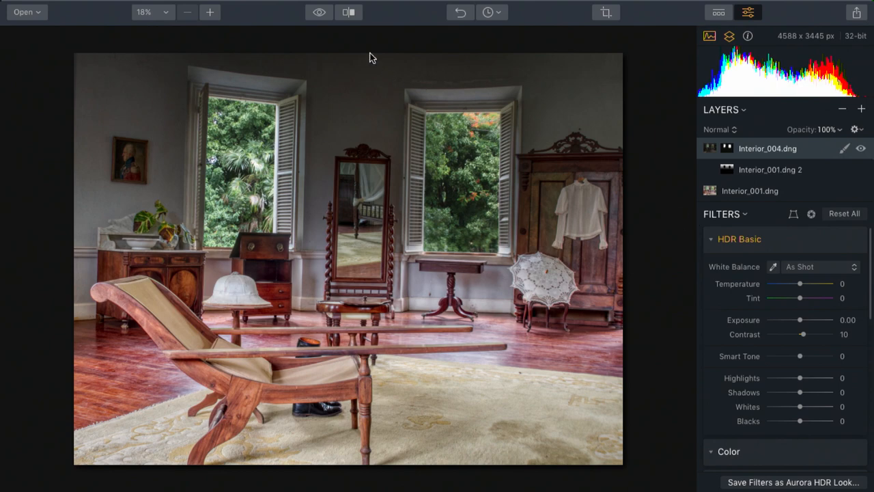
left_click(320, 13)
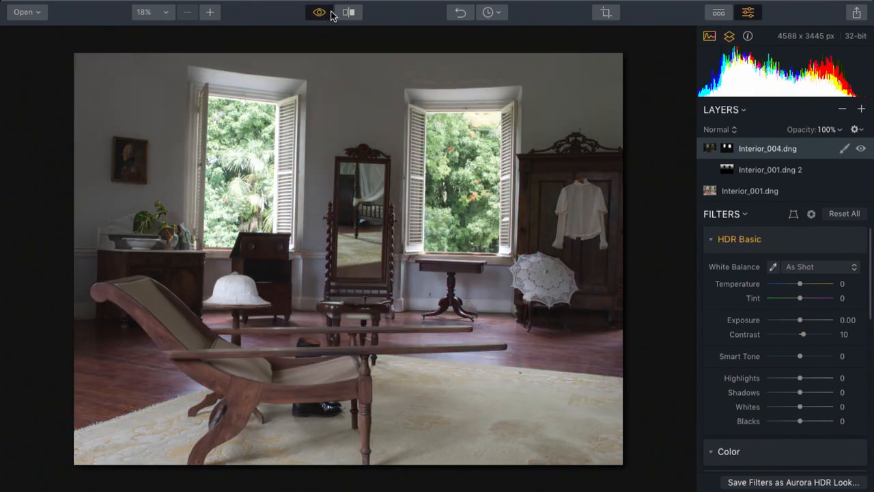
left_click(347, 12)
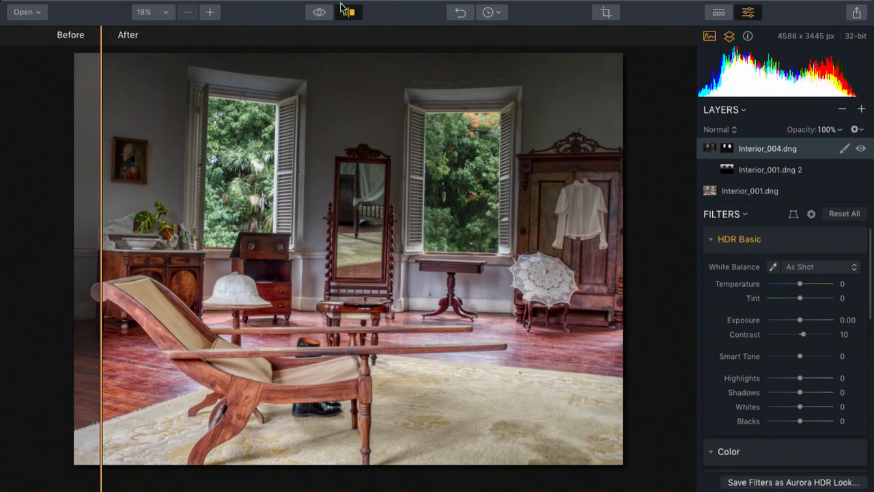
left_click(352, 13)
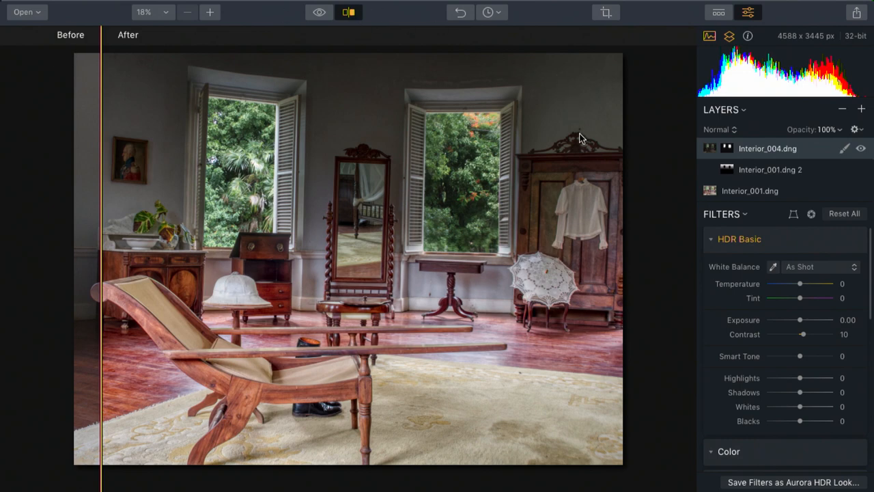
left_click(349, 12)
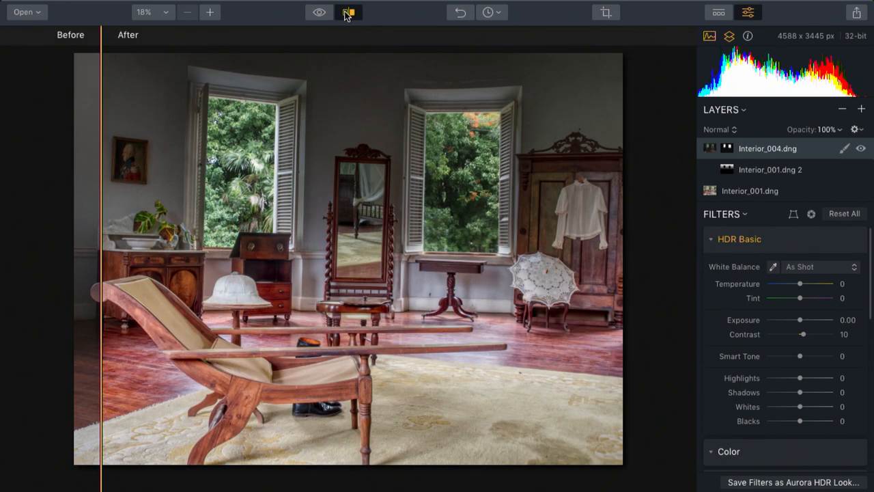
left_click(350, 13)
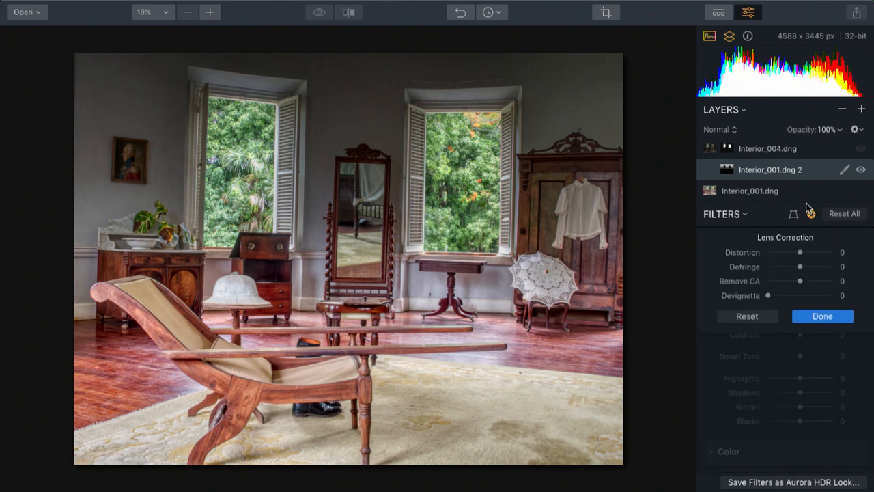
- Review the base Interior_001.dng lens correction (distortion 14, defringe 40, remove CA 35)
left_click(751, 192)
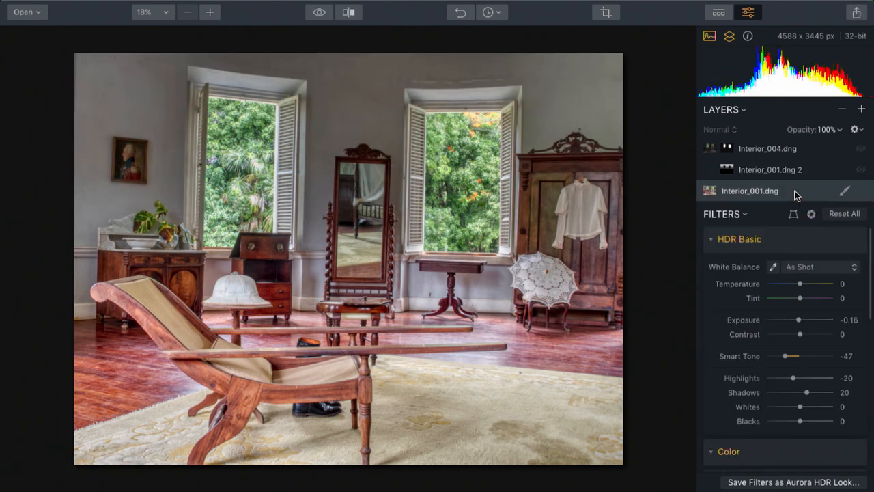
left_click(810, 213)
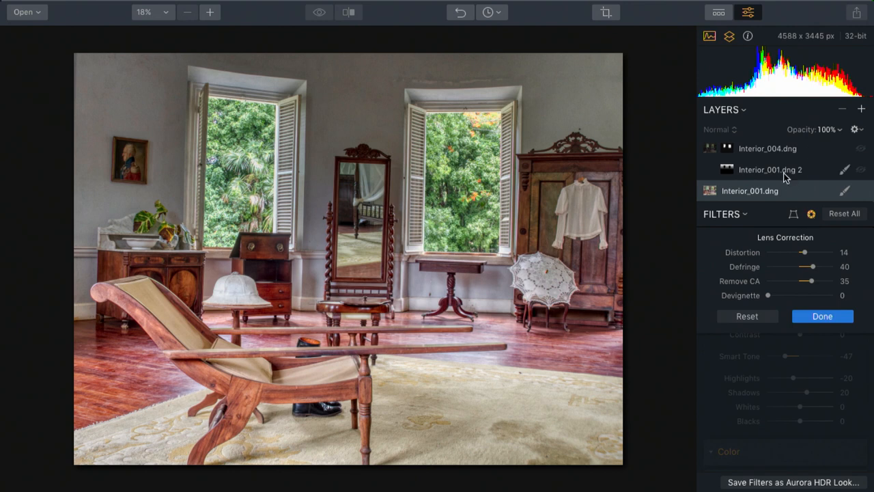
left_click(823, 315)
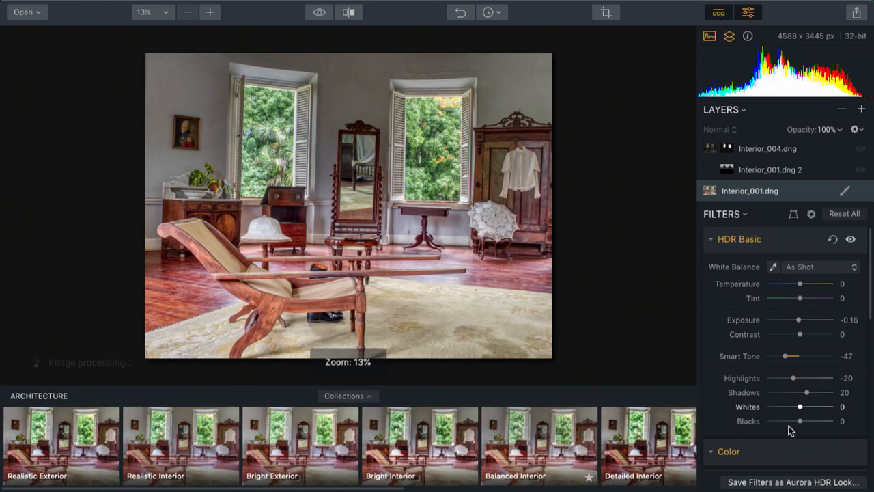
- Save the base layer's filters as a new user Look named Transform
left_click(792, 482)
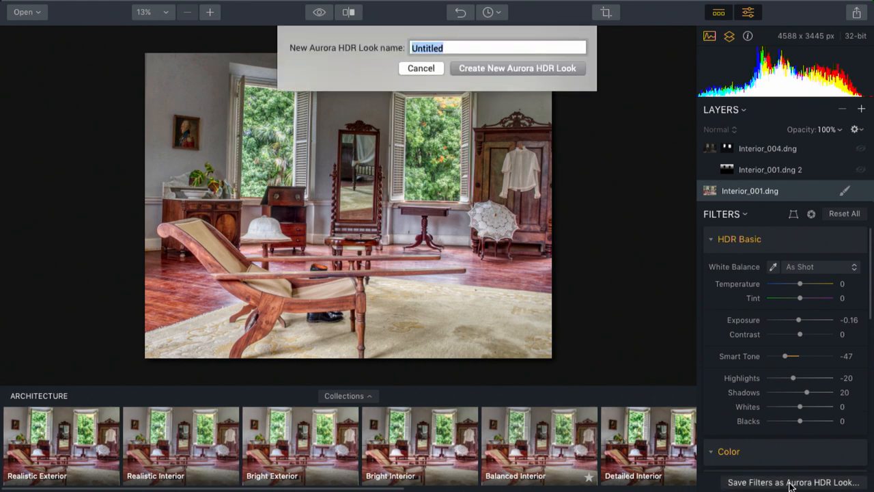
type("Transform")
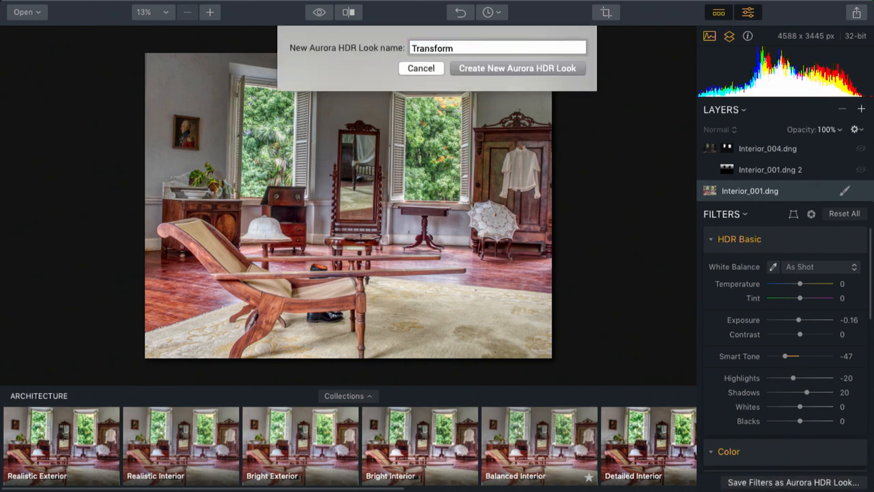
left_click(516, 68)
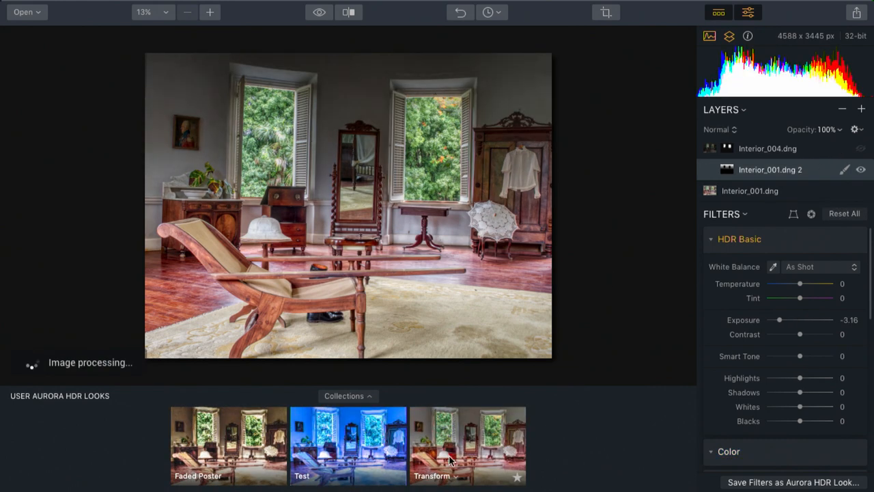
- Apply the Transform Look to Interior_001.dng 2 and set its exposure to -1.32
left_click(458, 451)
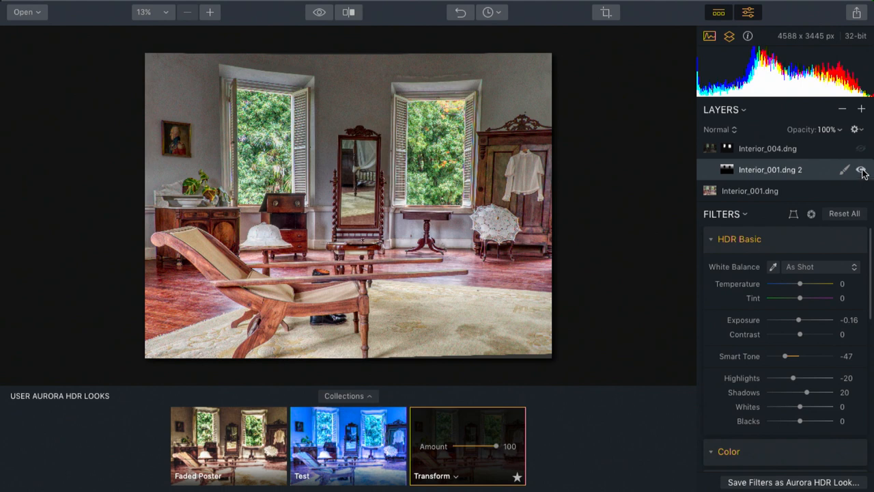
left_click(863, 170)
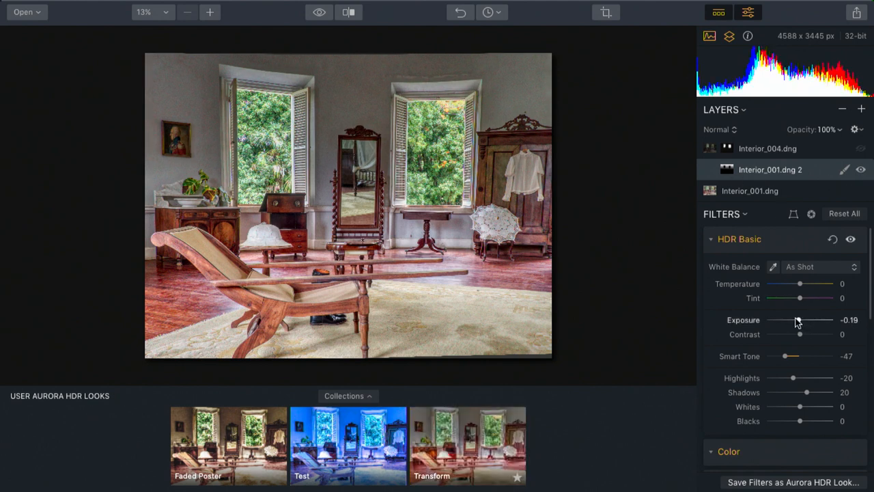
left_click_drag(801, 320, 791, 320)
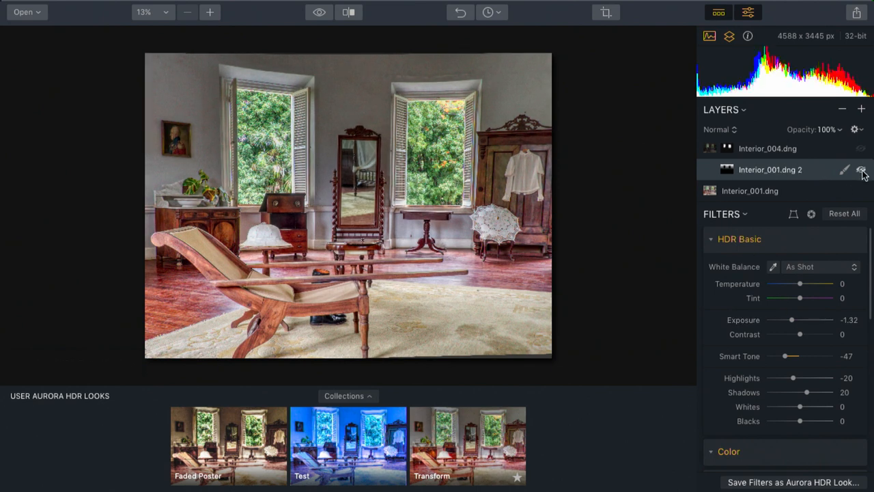
left_click(861, 169)
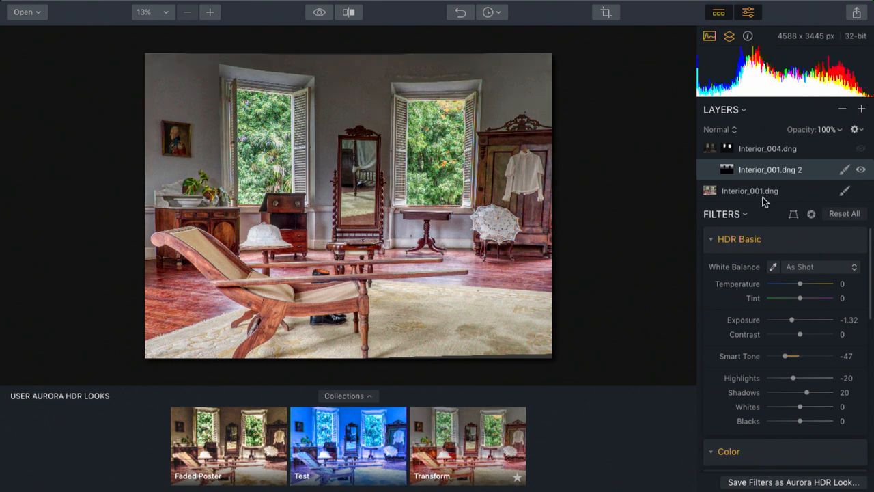
- Apply the Transform Look to the top Interior_004.dng layer
left_click(768, 147)
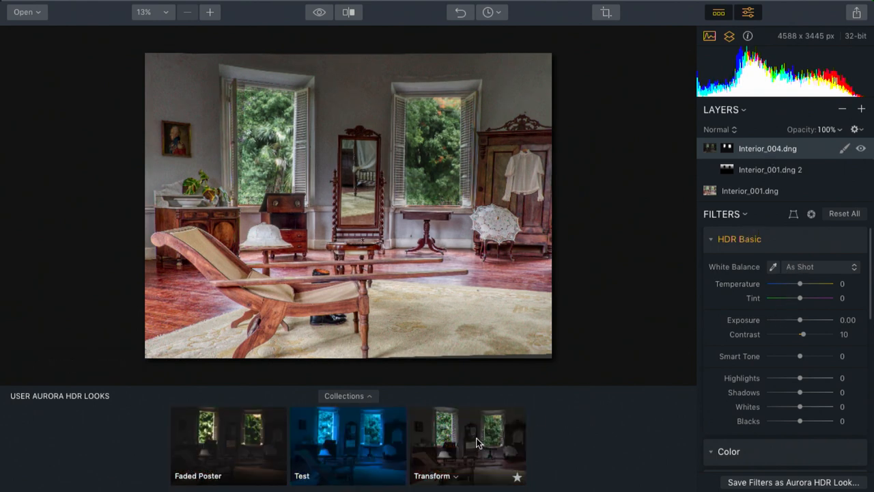
left_click(477, 442)
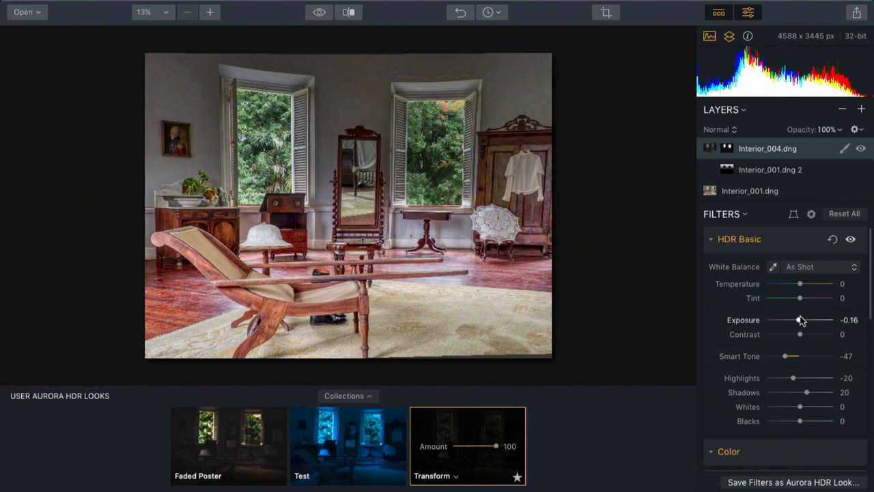
- Adjust Interior_004.dng's HDR Basic sliders to exposure -0.12, highlights 35, shadows 14, whites -28
left_click_drag(799, 320, 804, 320)
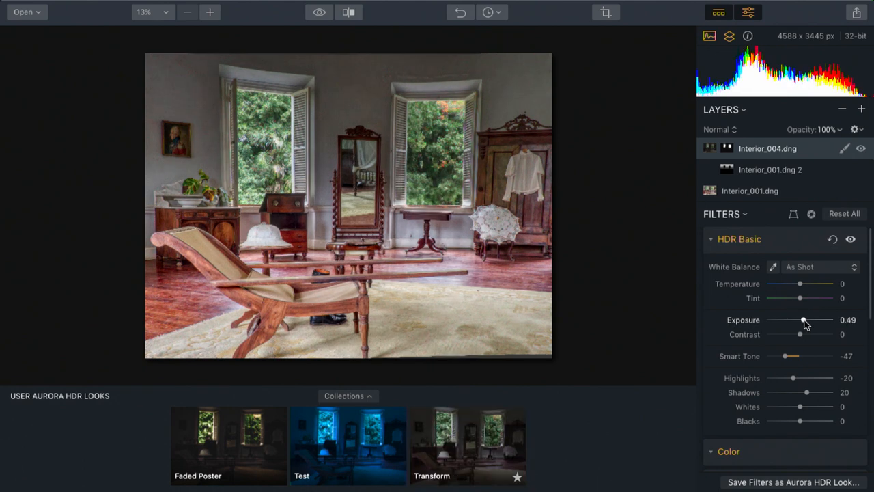
left_click_drag(804, 319, 799, 319)
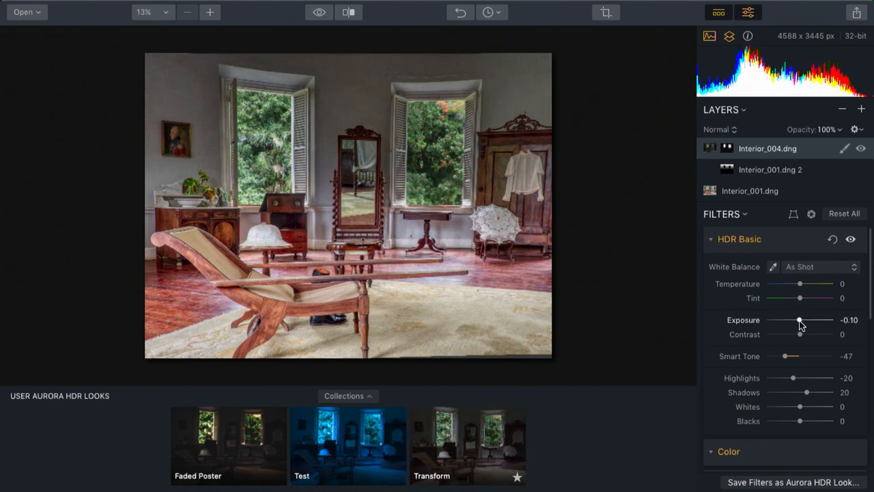
left_click_drag(793, 377, 806, 377)
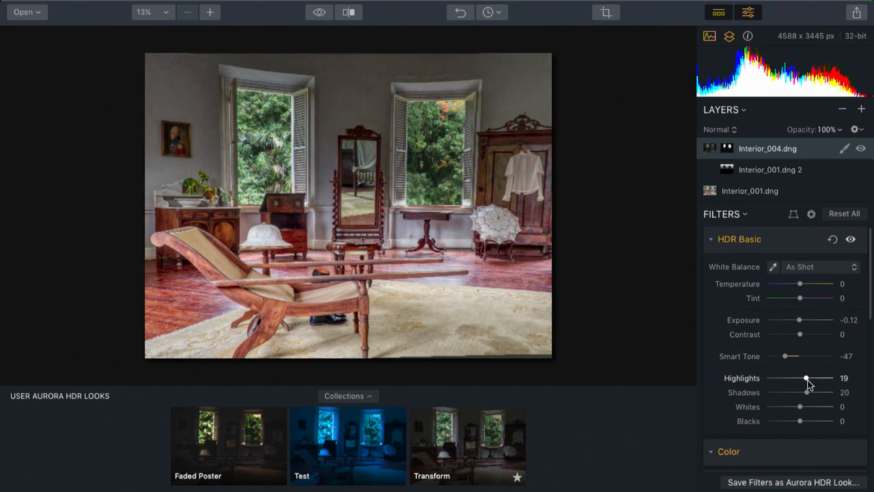
left_click_drag(806, 377, 821, 377)
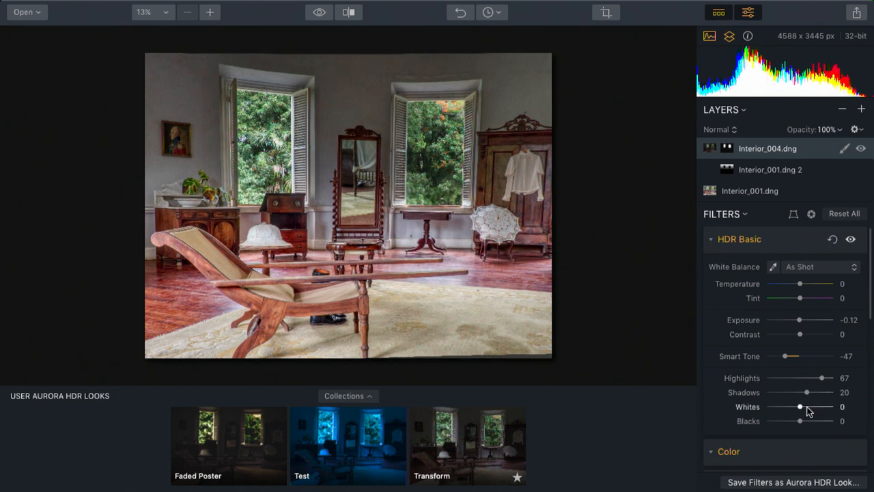
left_click_drag(799, 407, 795, 407)
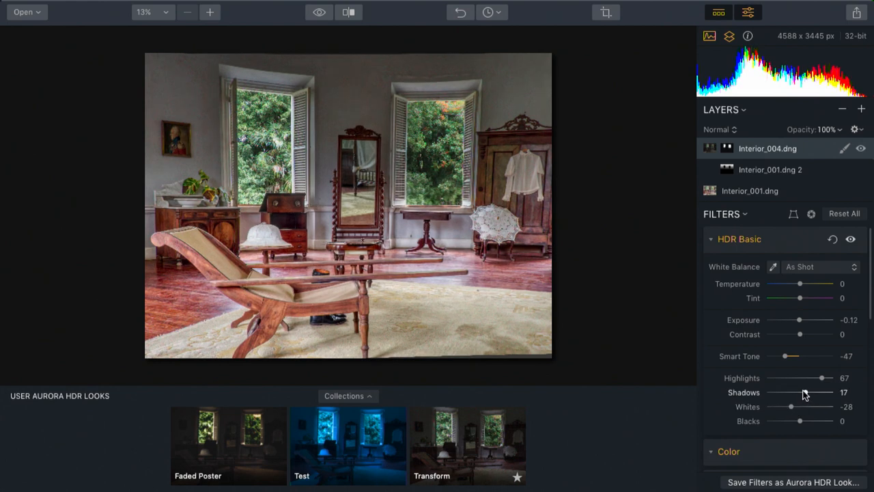
left_click_drag(825, 378, 811, 377)
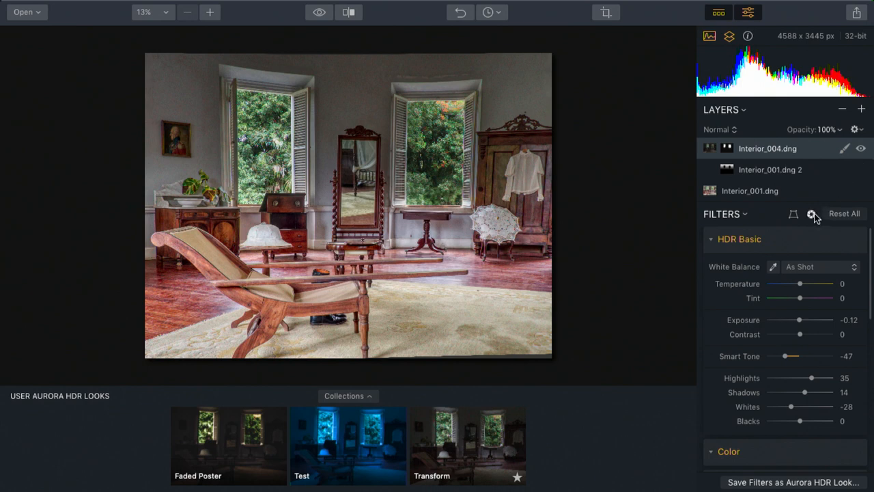
left_click(809, 213)
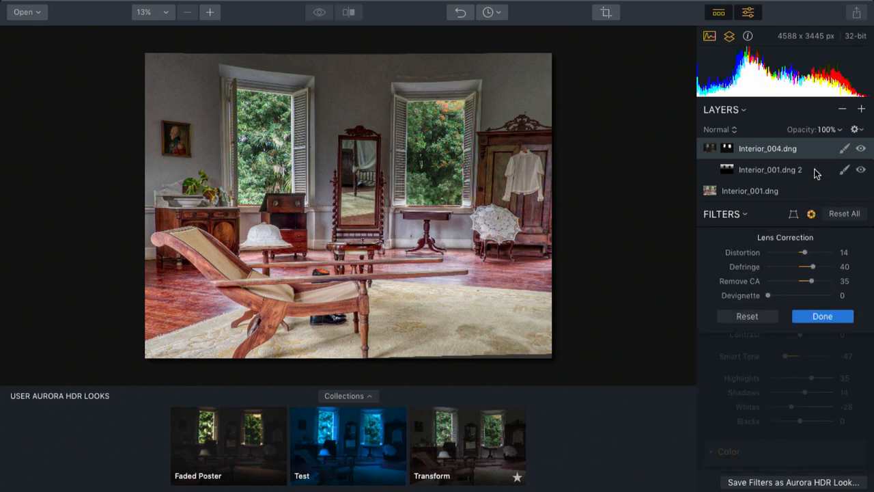